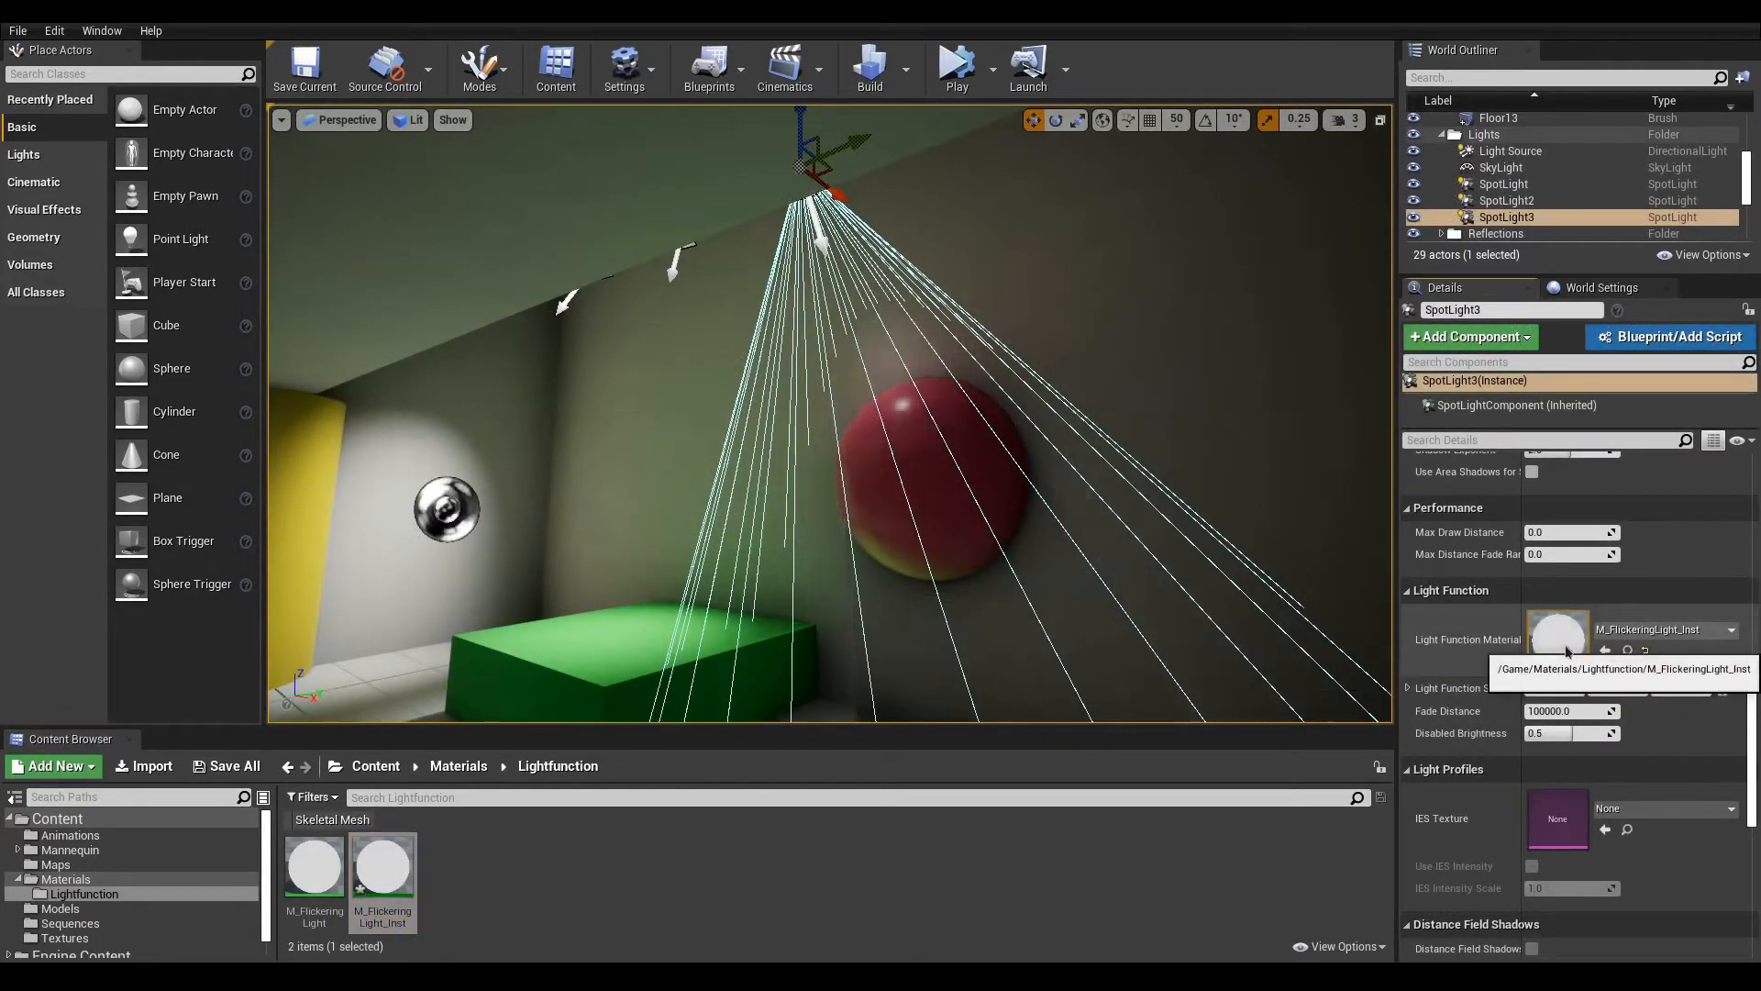
Step: Assign the M_Caustics_Inst light function to SpotLight3 so caustics ripple across the scene
double_click(1557, 629)
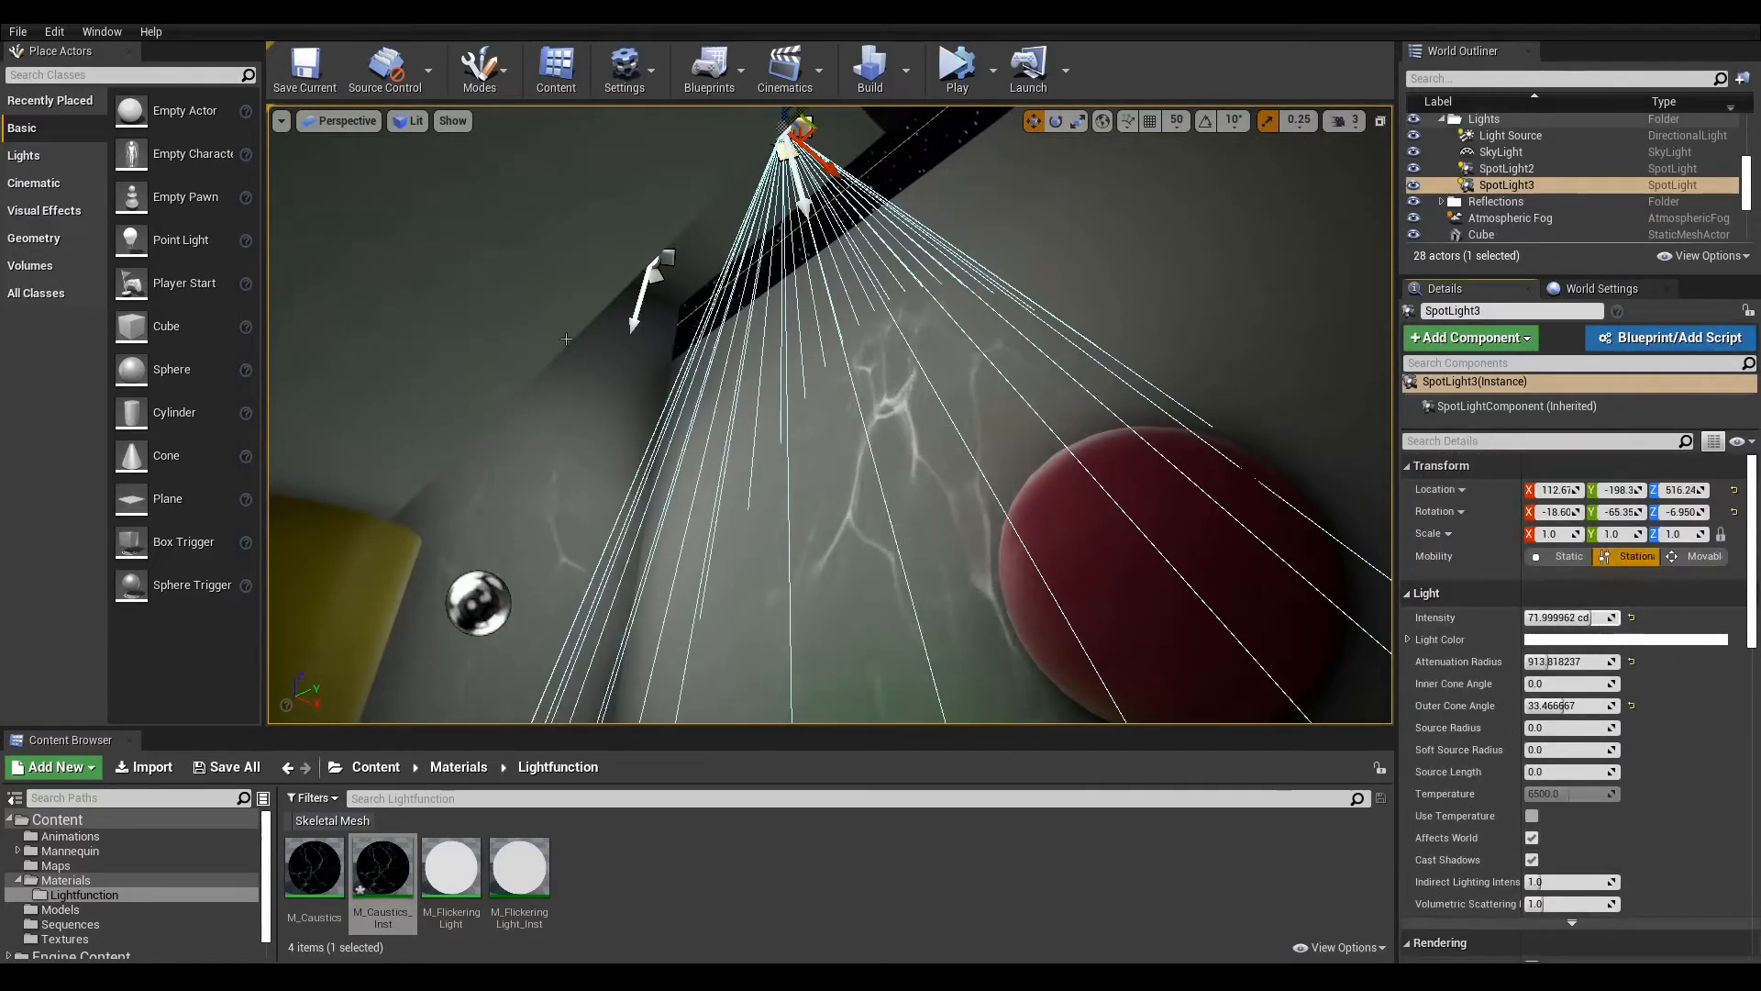
left_click(1508, 167)
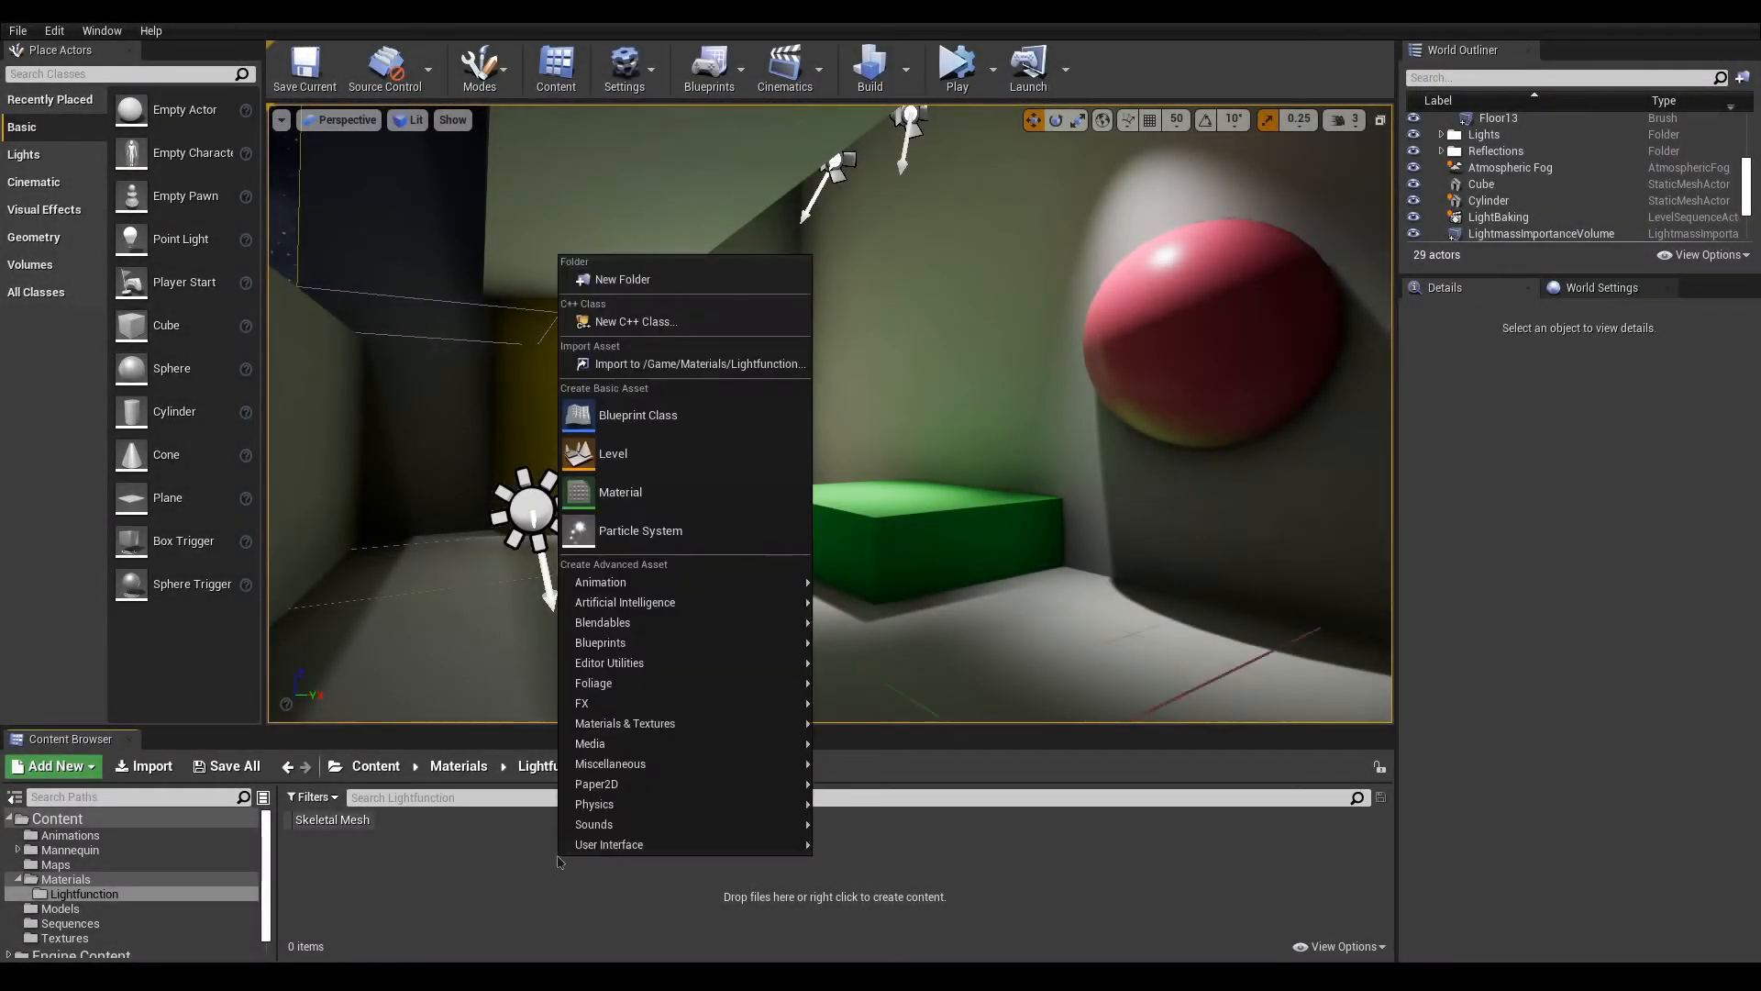
Step: Add a new Material asset in the Lightfunction folder named M_FlickeringLight
left_click(620, 492)
type("M_Fl")
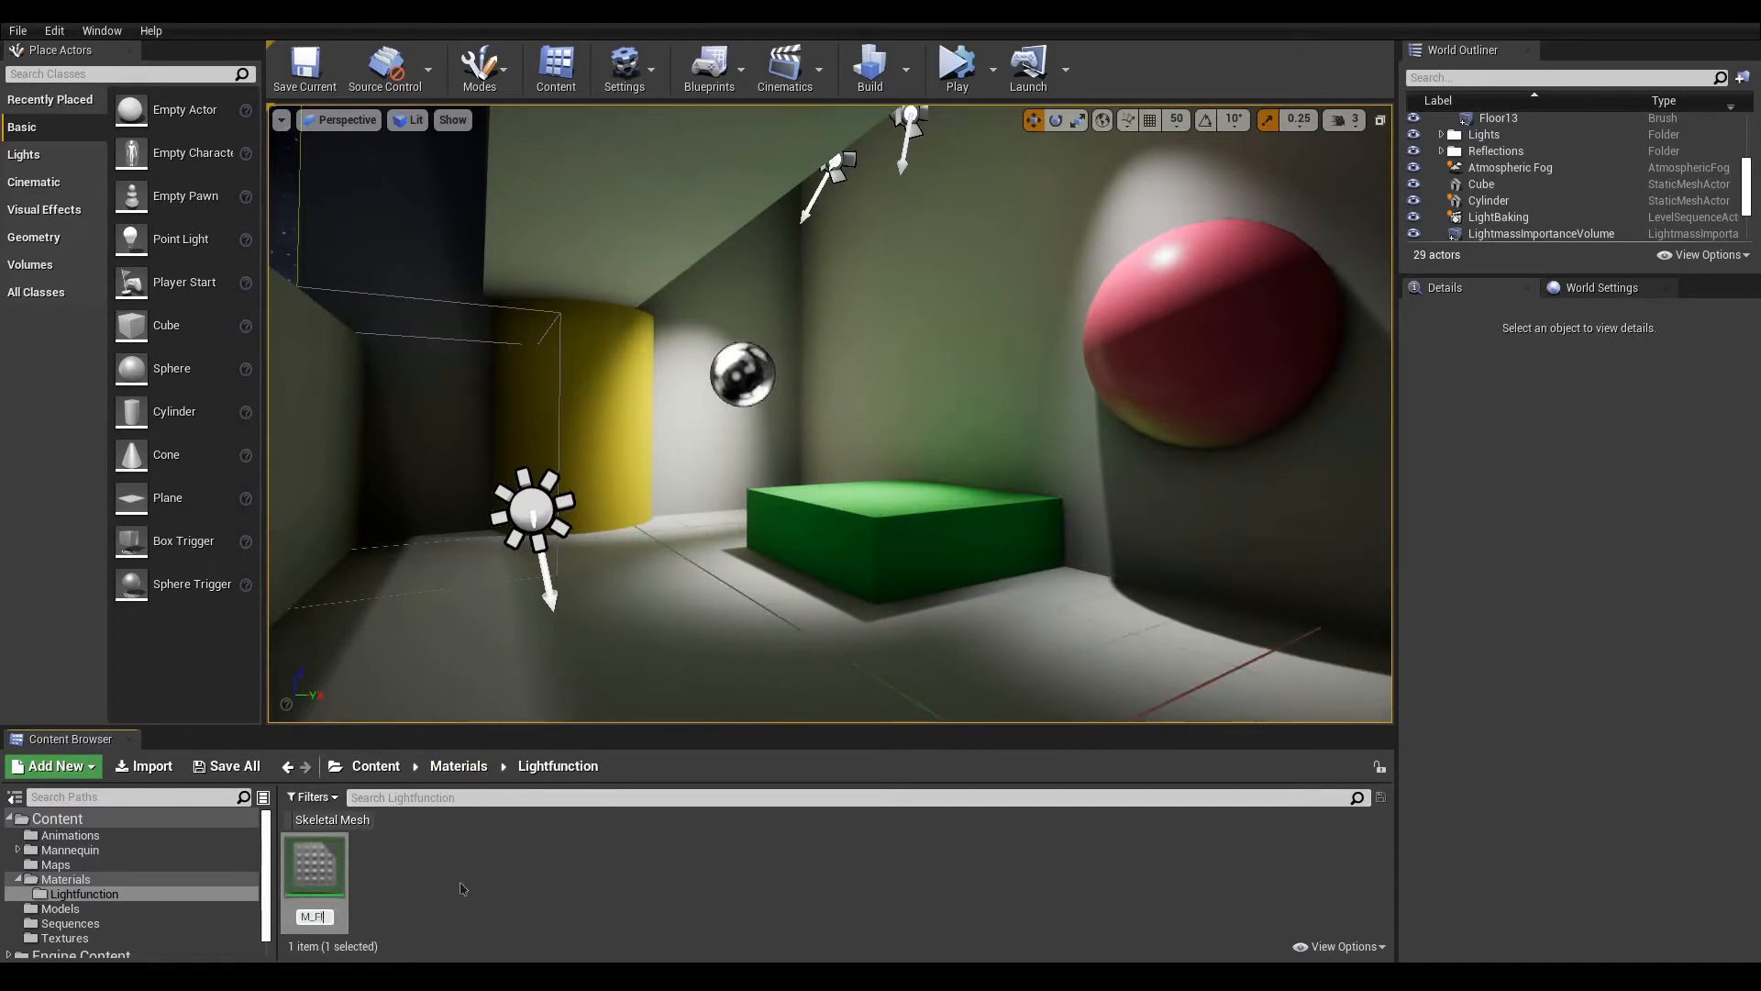
type("keringLight")
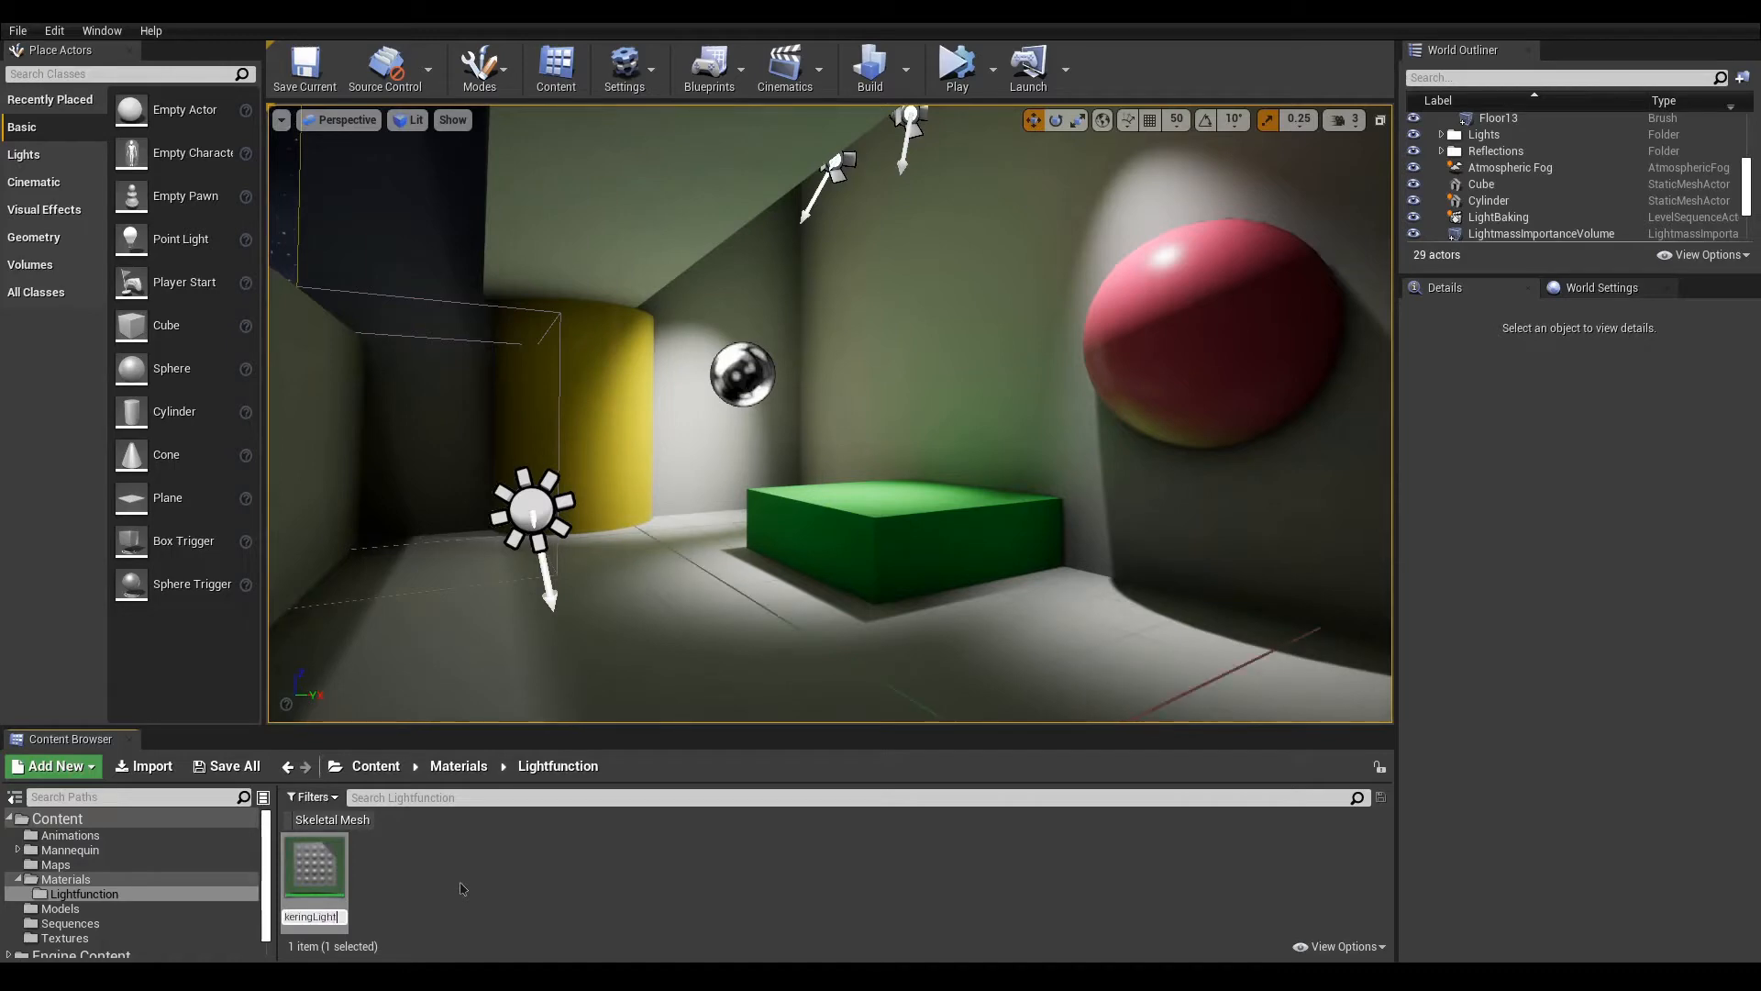
Step: Set M_FlickeringLight's domain to Light Function and add a Time node
double_click(314, 870)
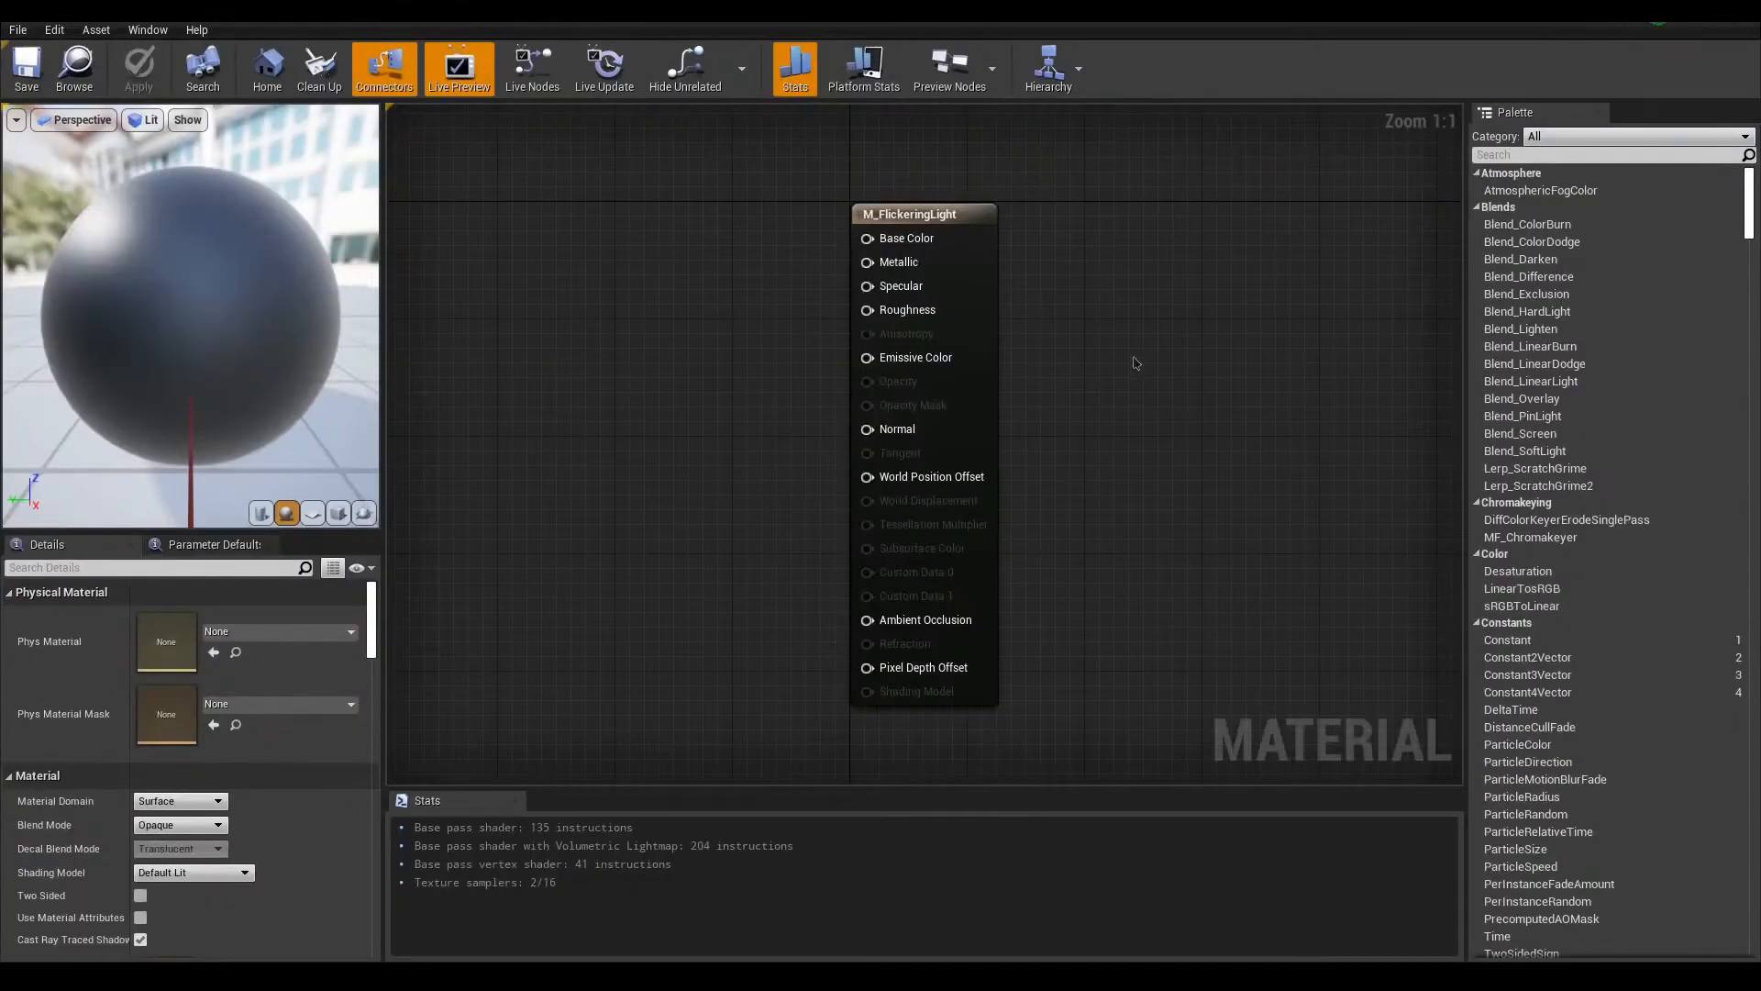
left_click_drag(910, 213, 1141, 188)
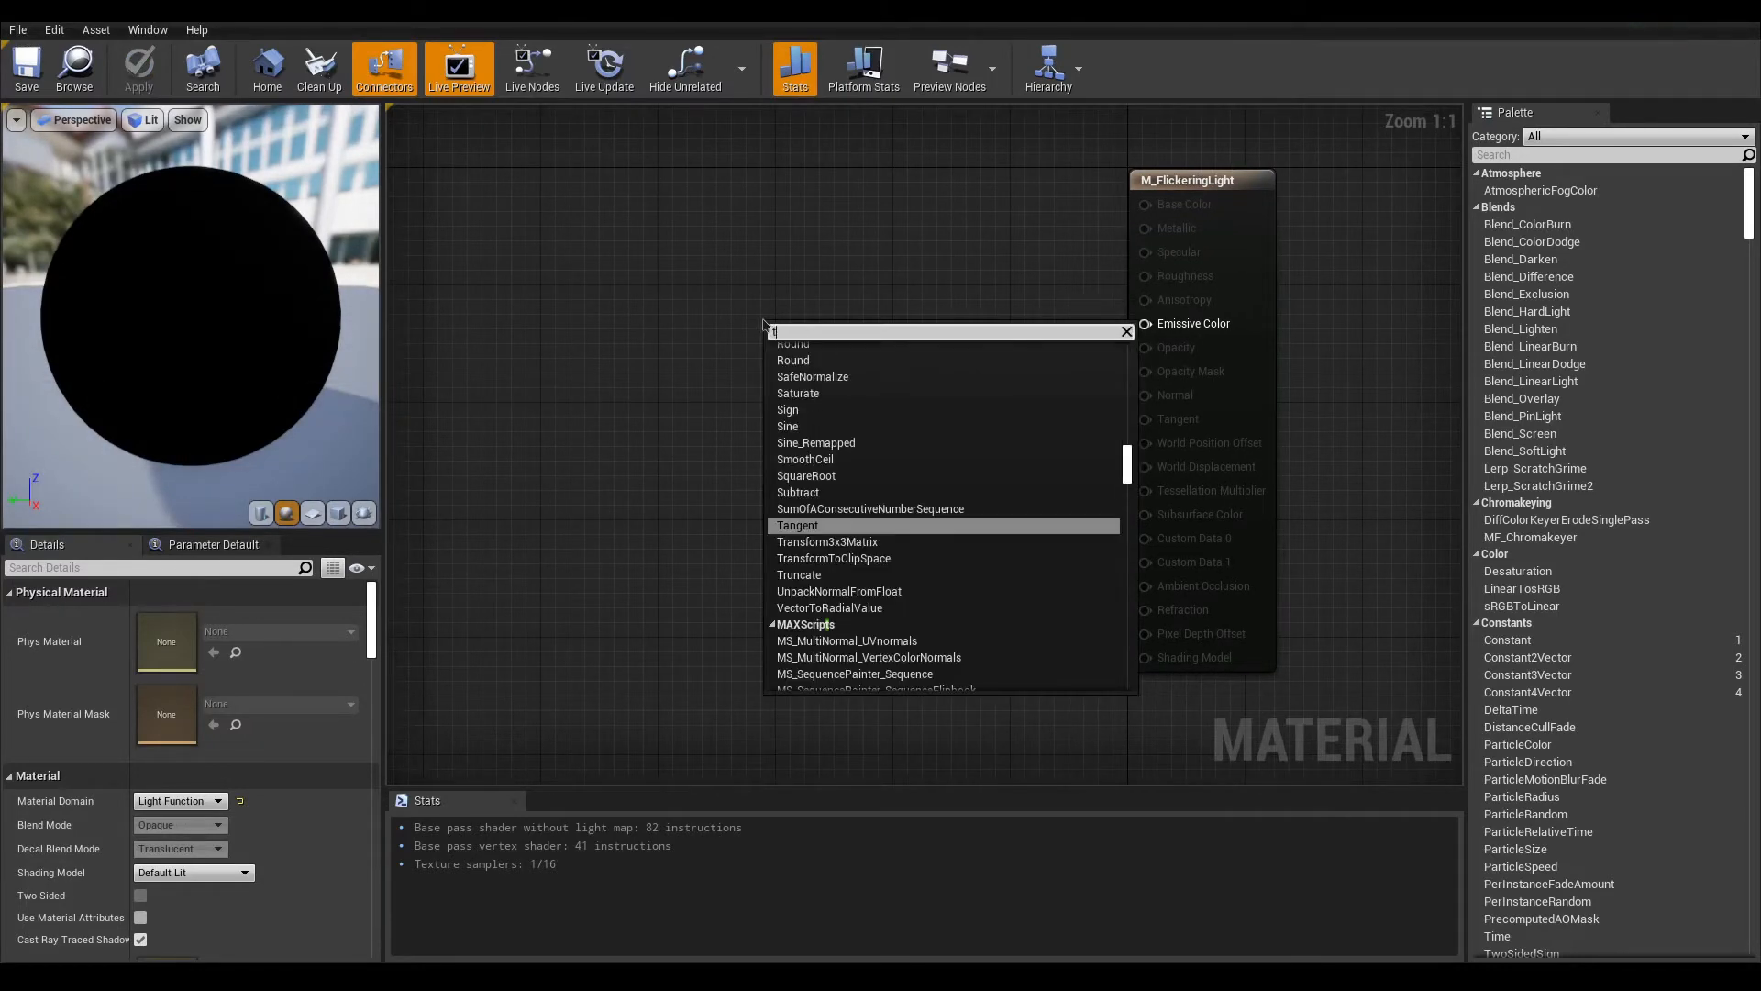
type("ime")
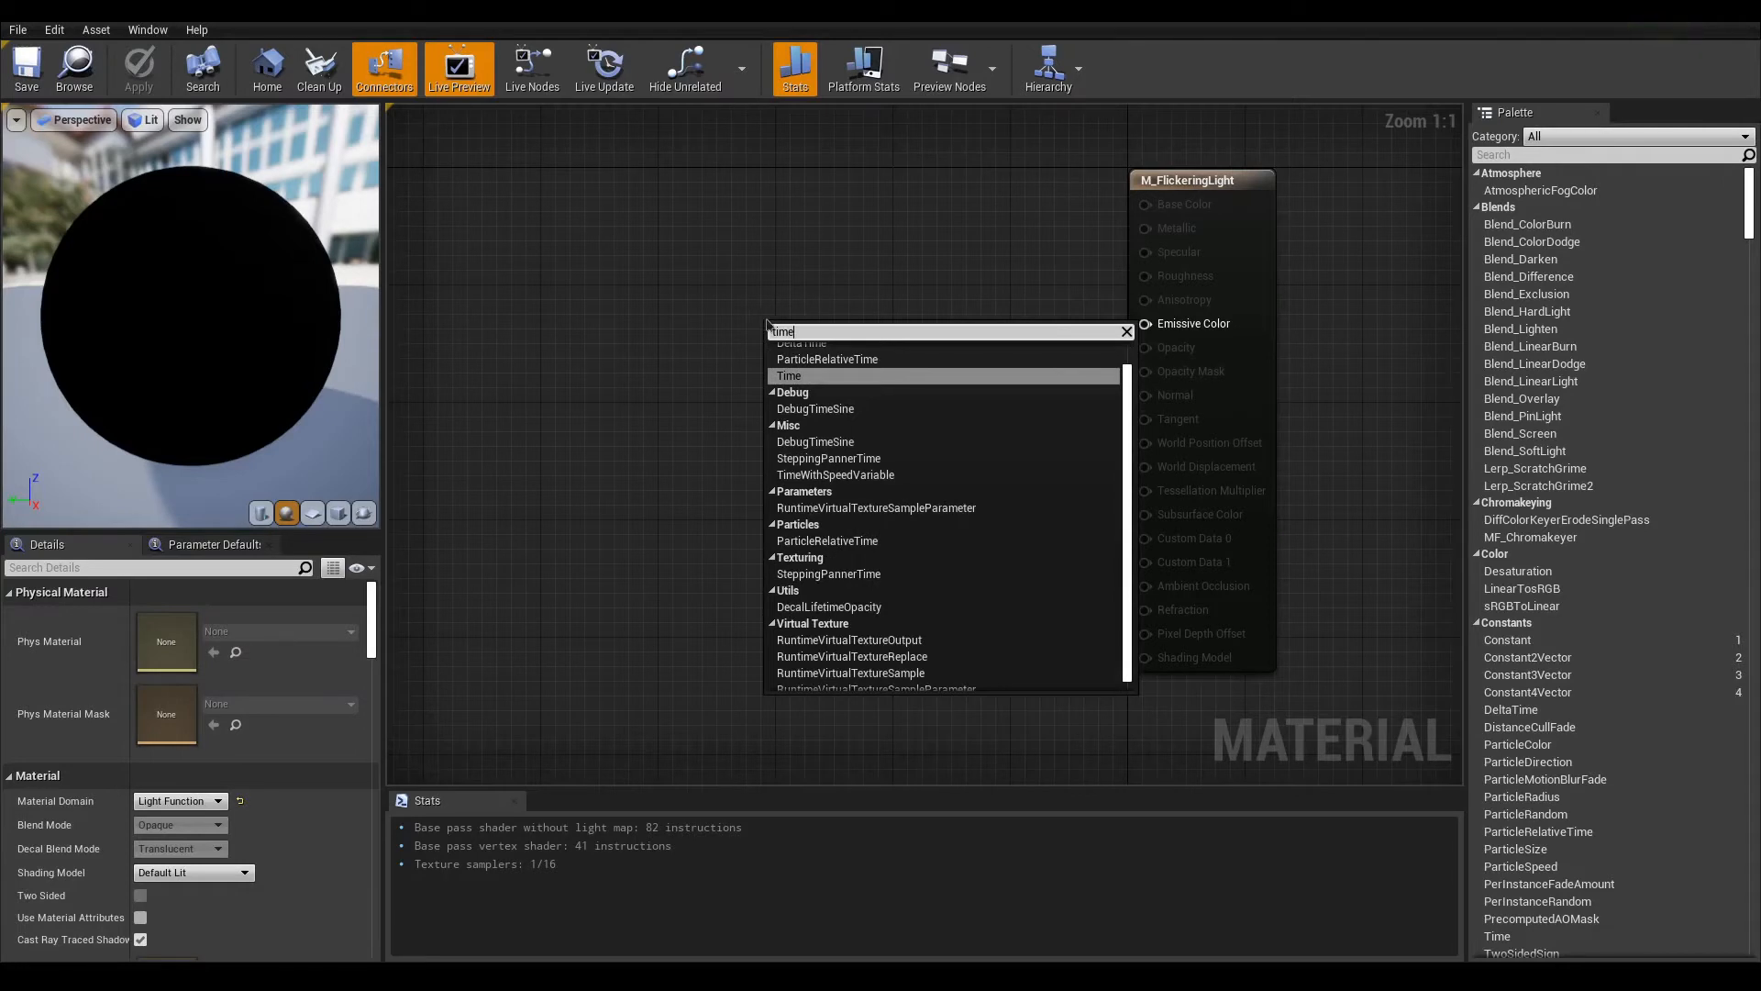
left_click(789, 374)
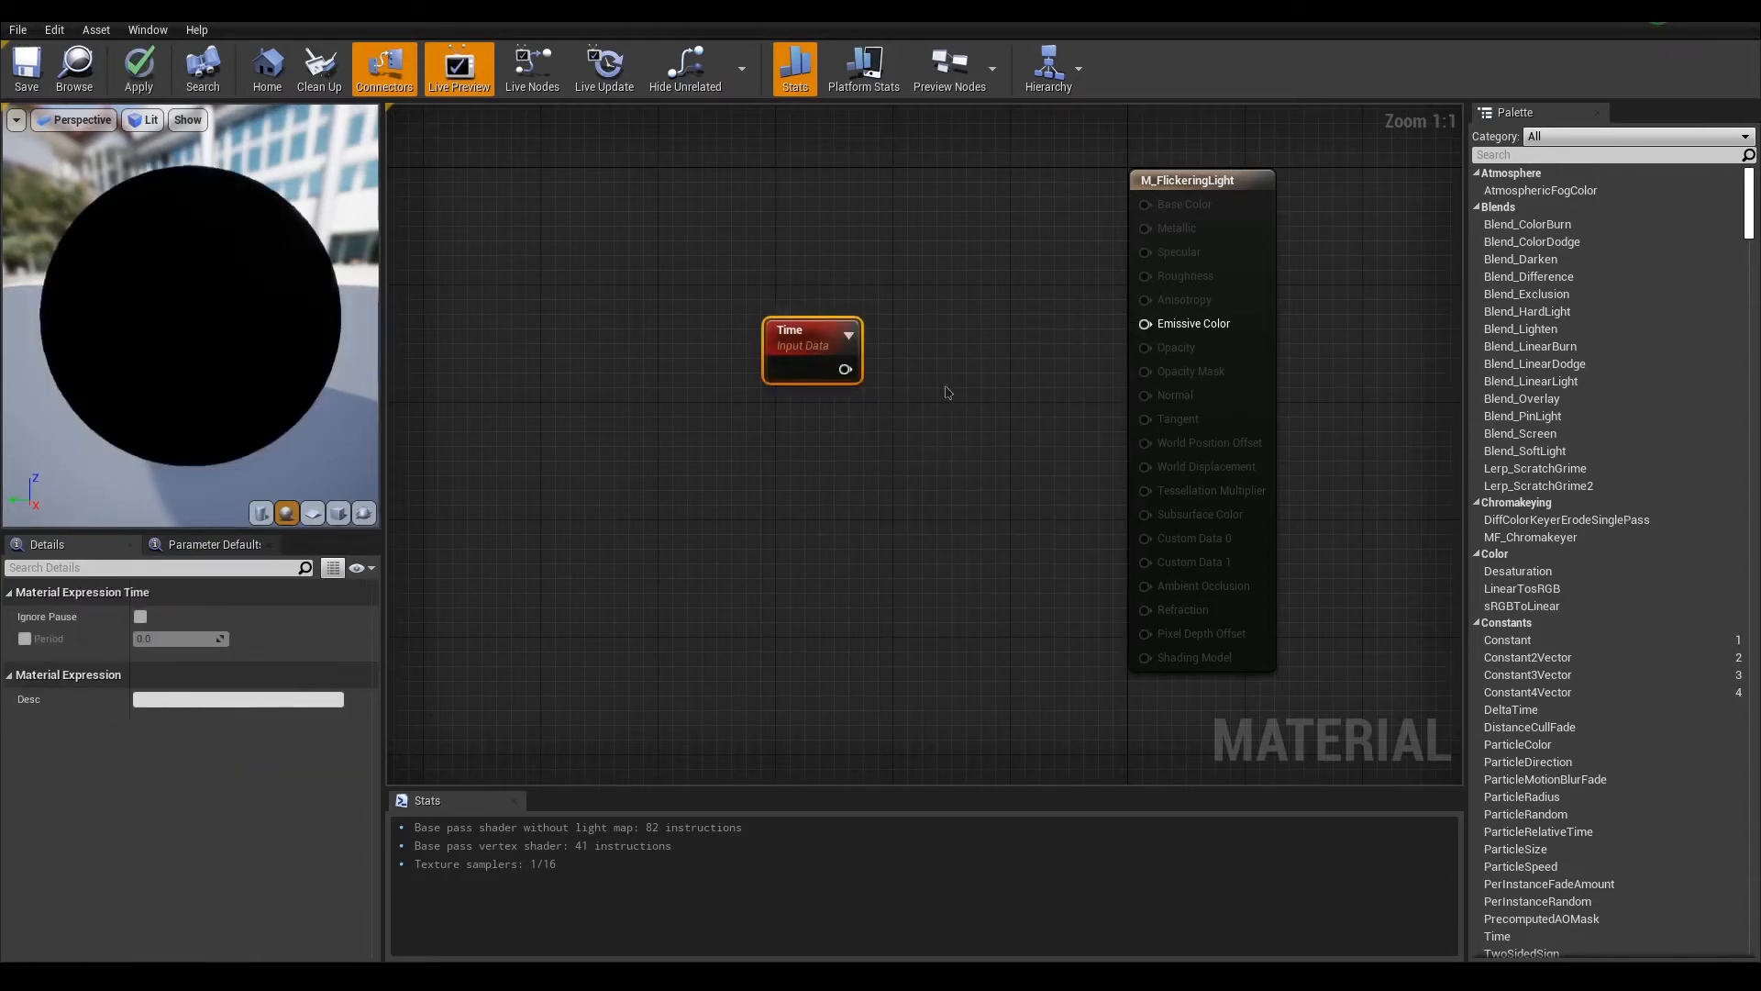
Step: Multiply Time by a new FlickeringSpeed scalar parameter wired into Multiply B
left_click_drag(844, 371, 912, 437)
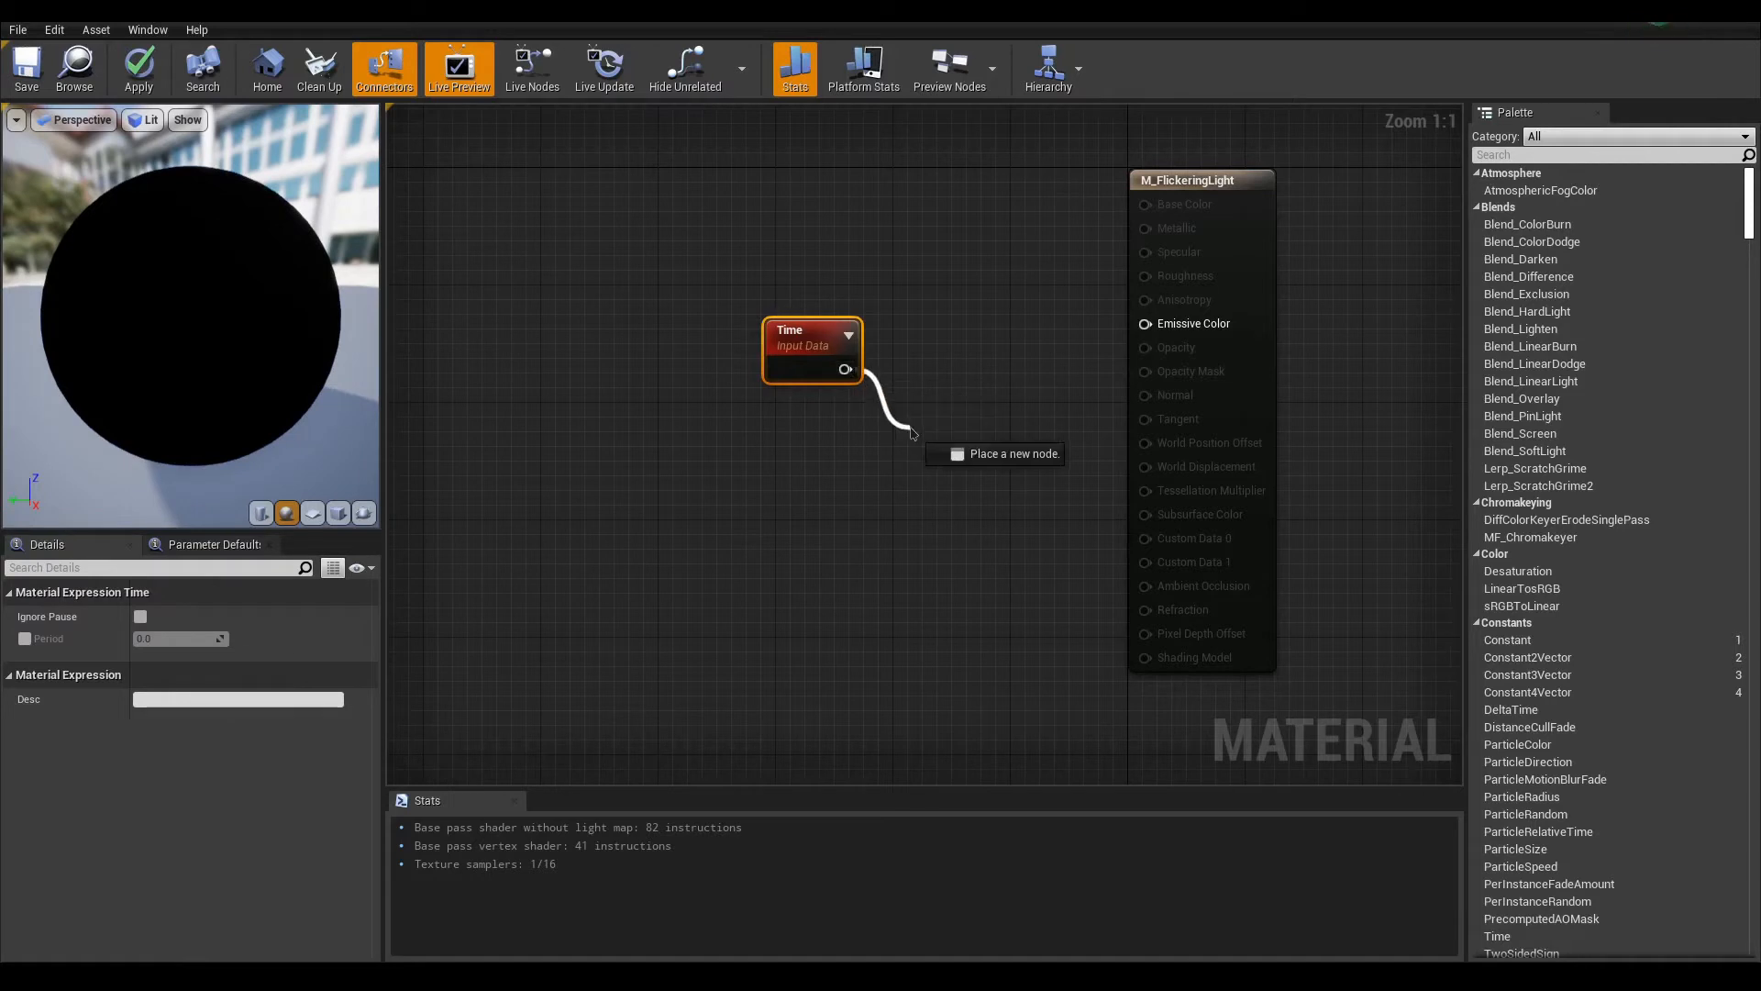
type("mult")
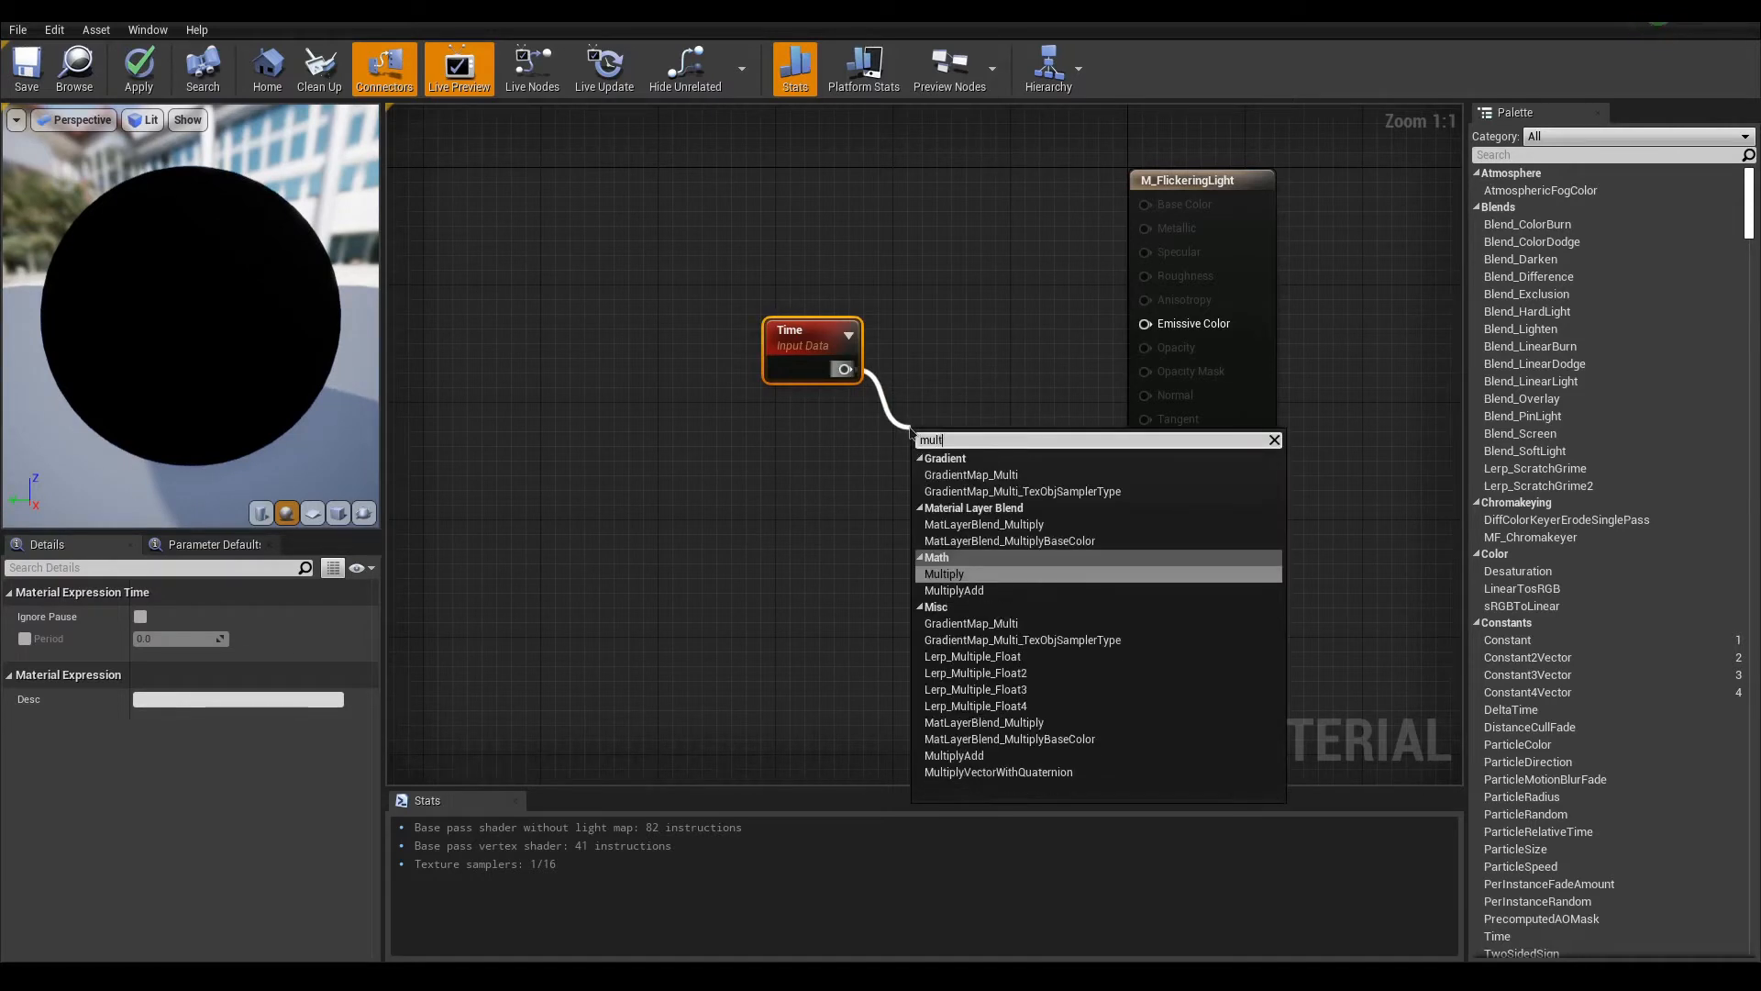
left_click(943, 573)
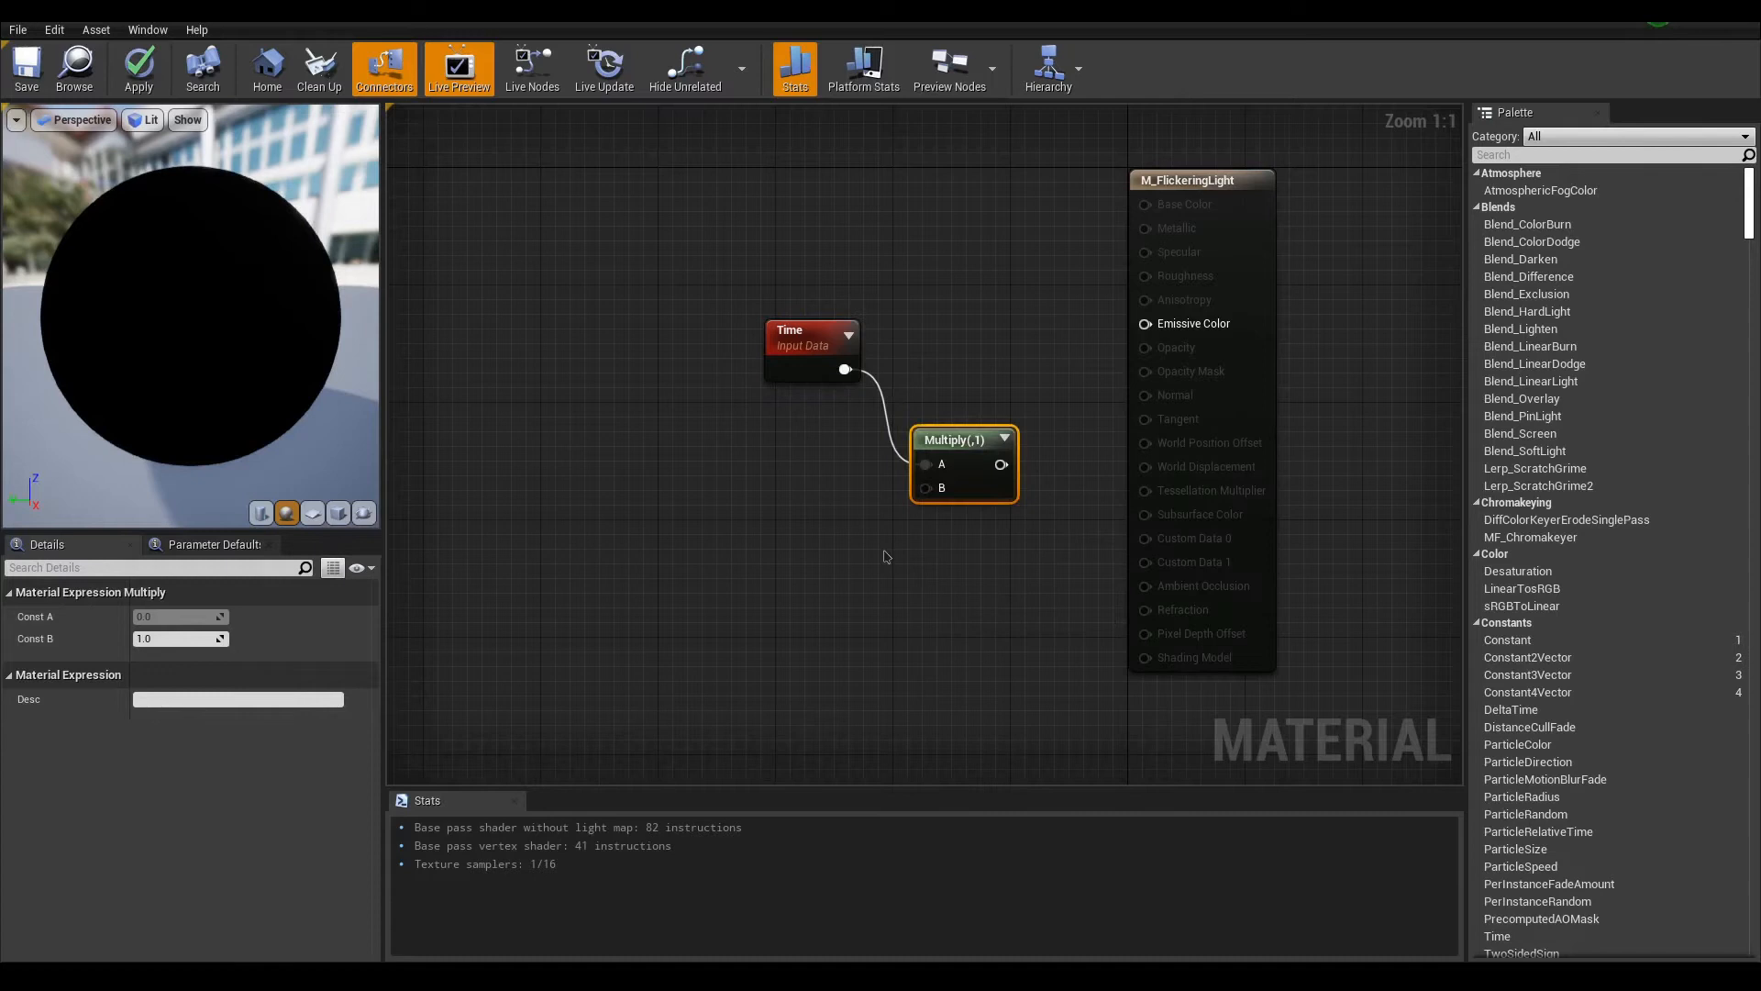
left_click(888, 556)
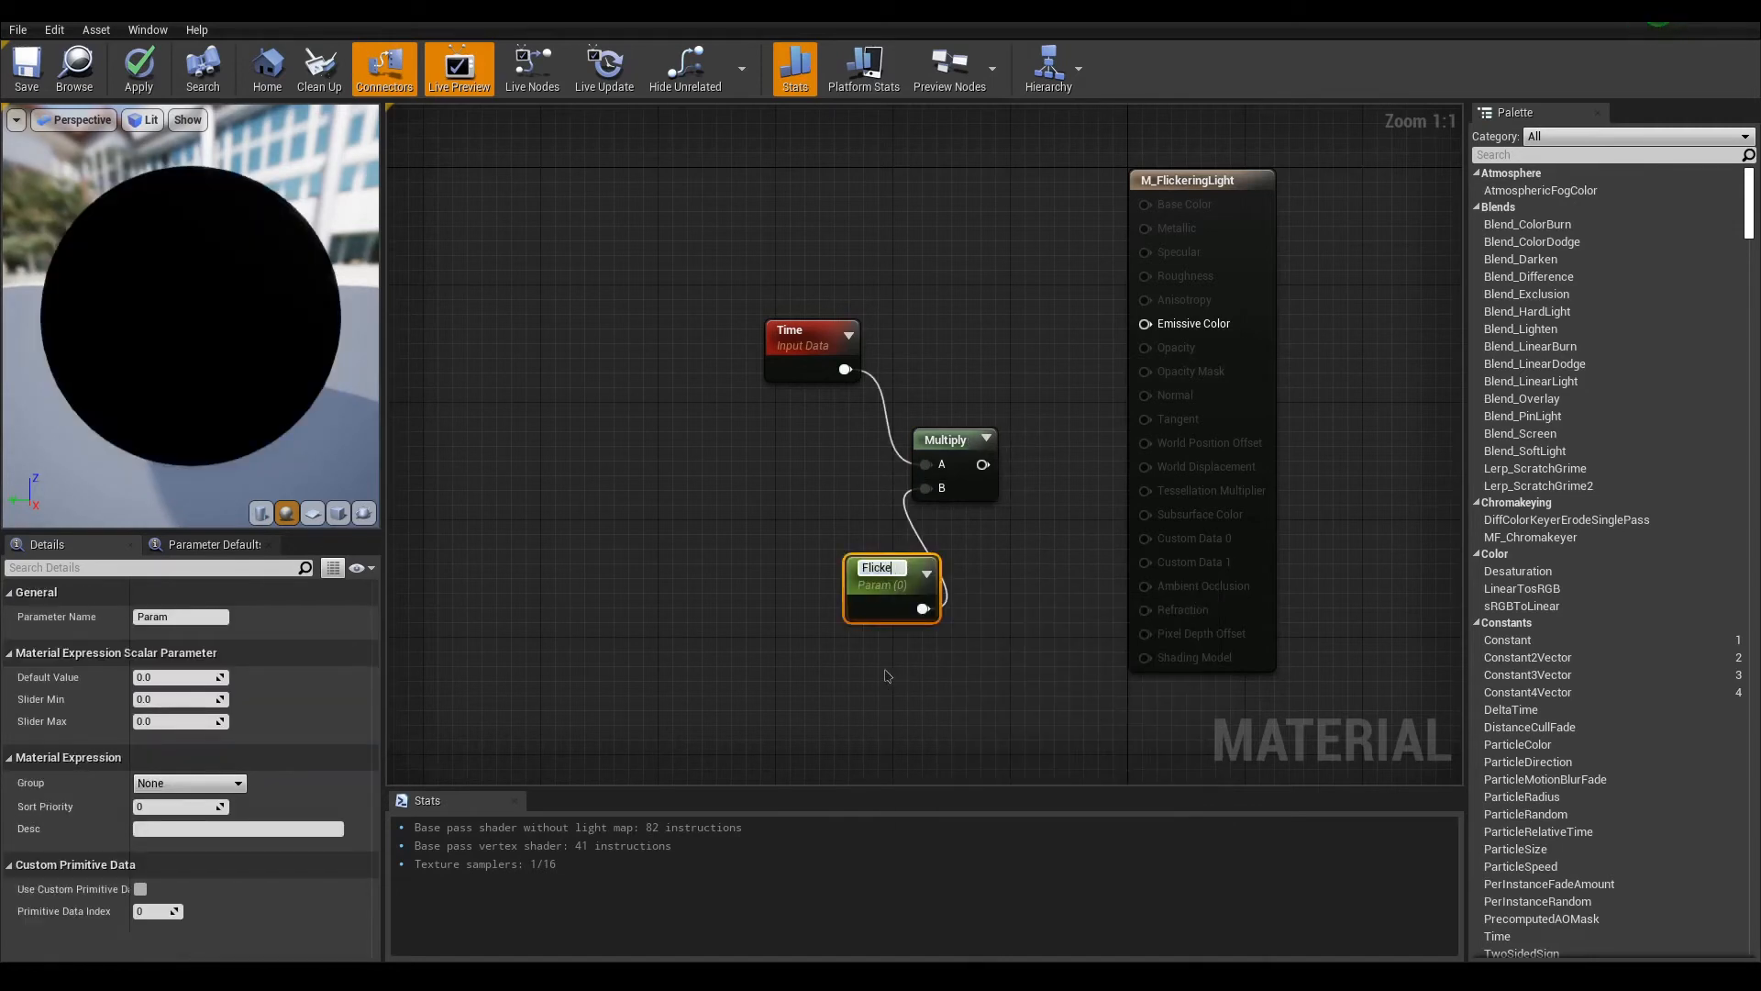
type("FlickeringSpeed")
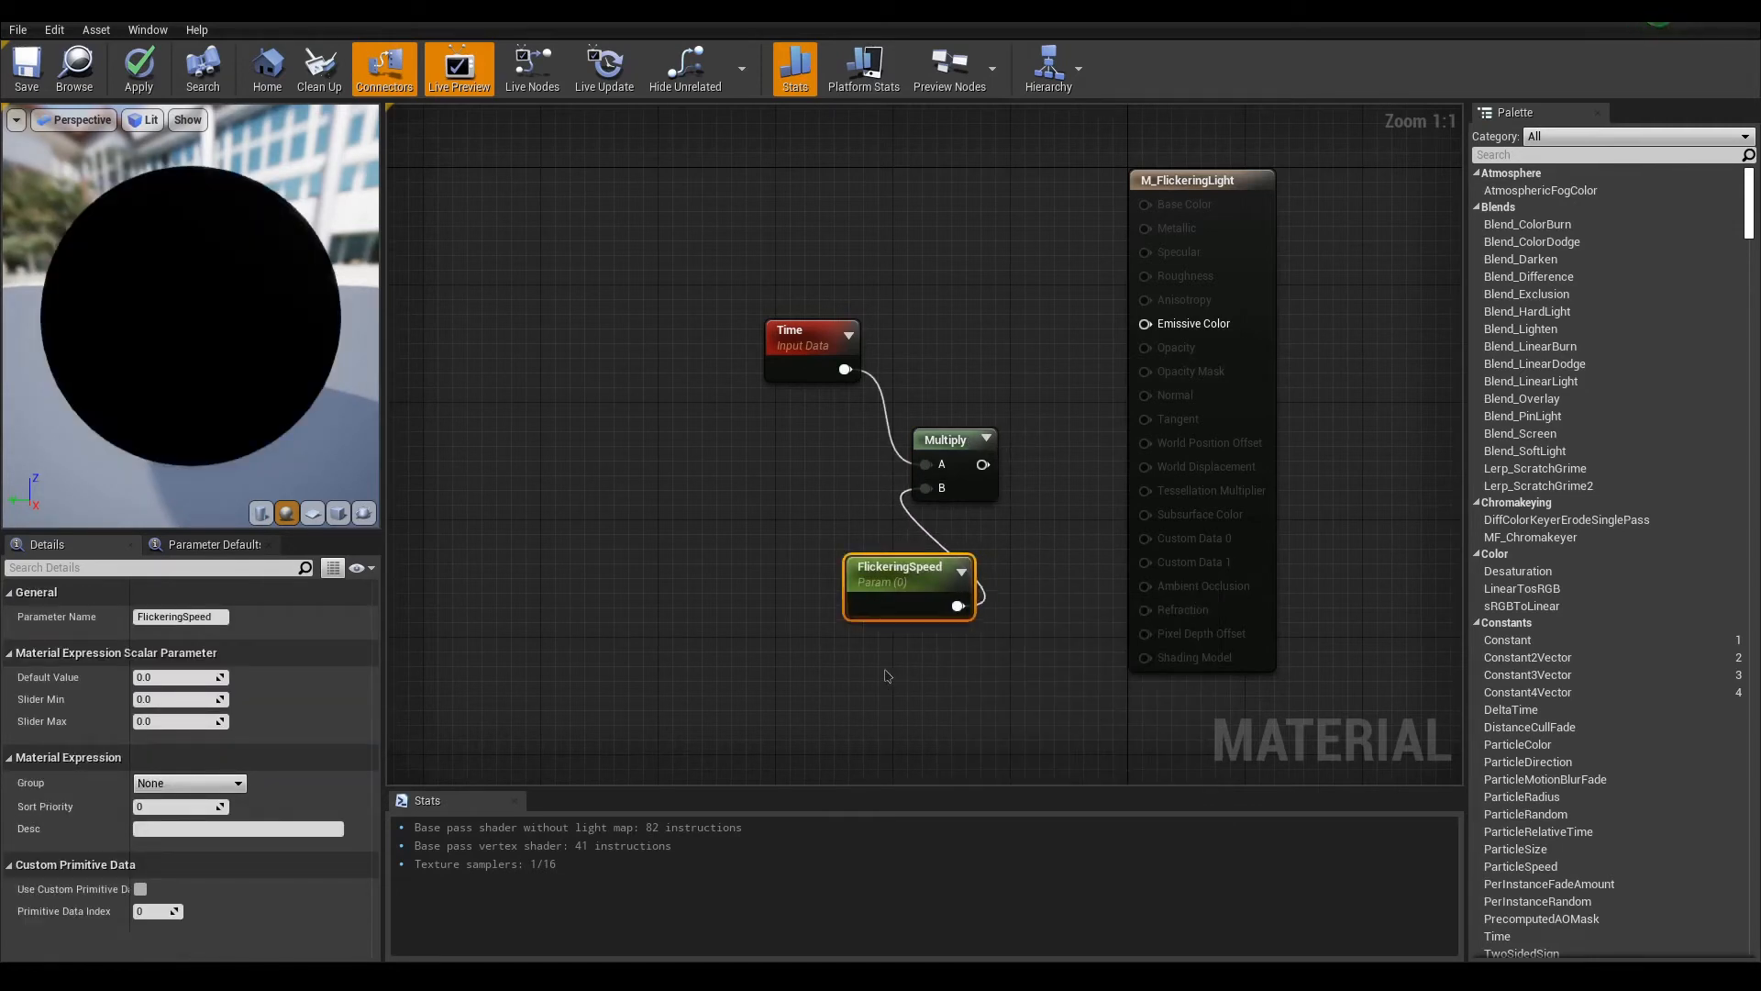
left_click_drag(908, 572, 811, 572)
type("sine")
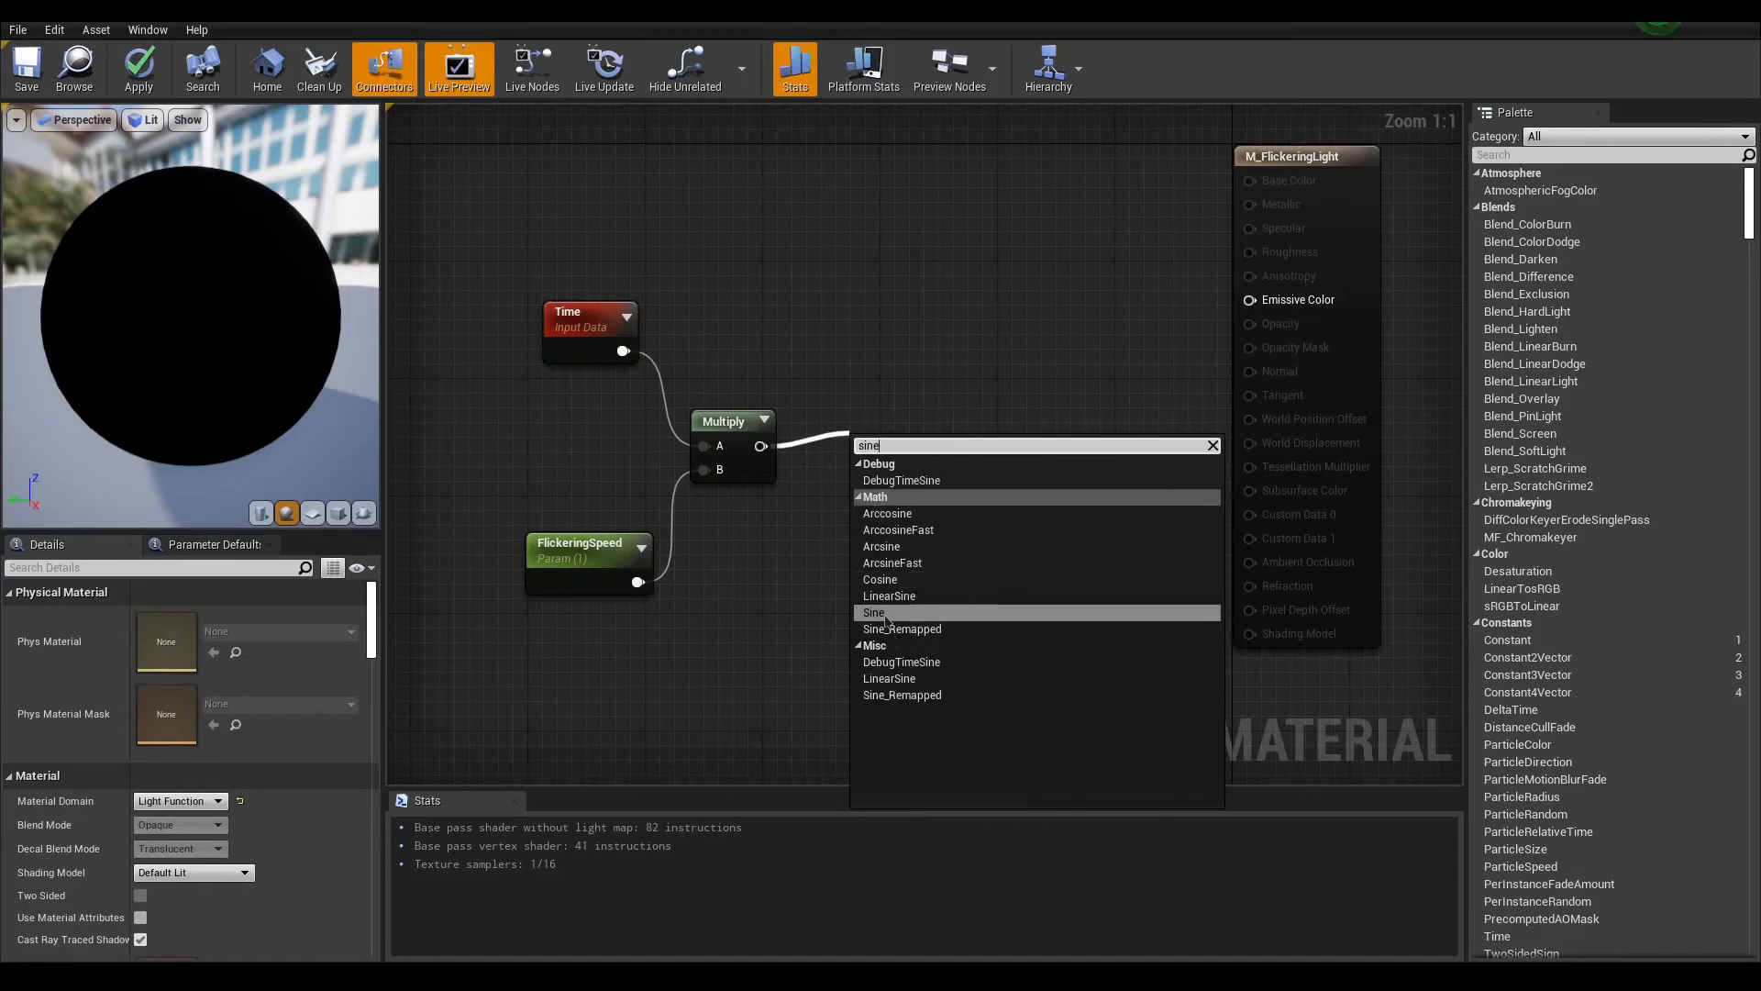
Step: Feed the Multiply result through a Sine node and then a Frac node
left_click(873, 612)
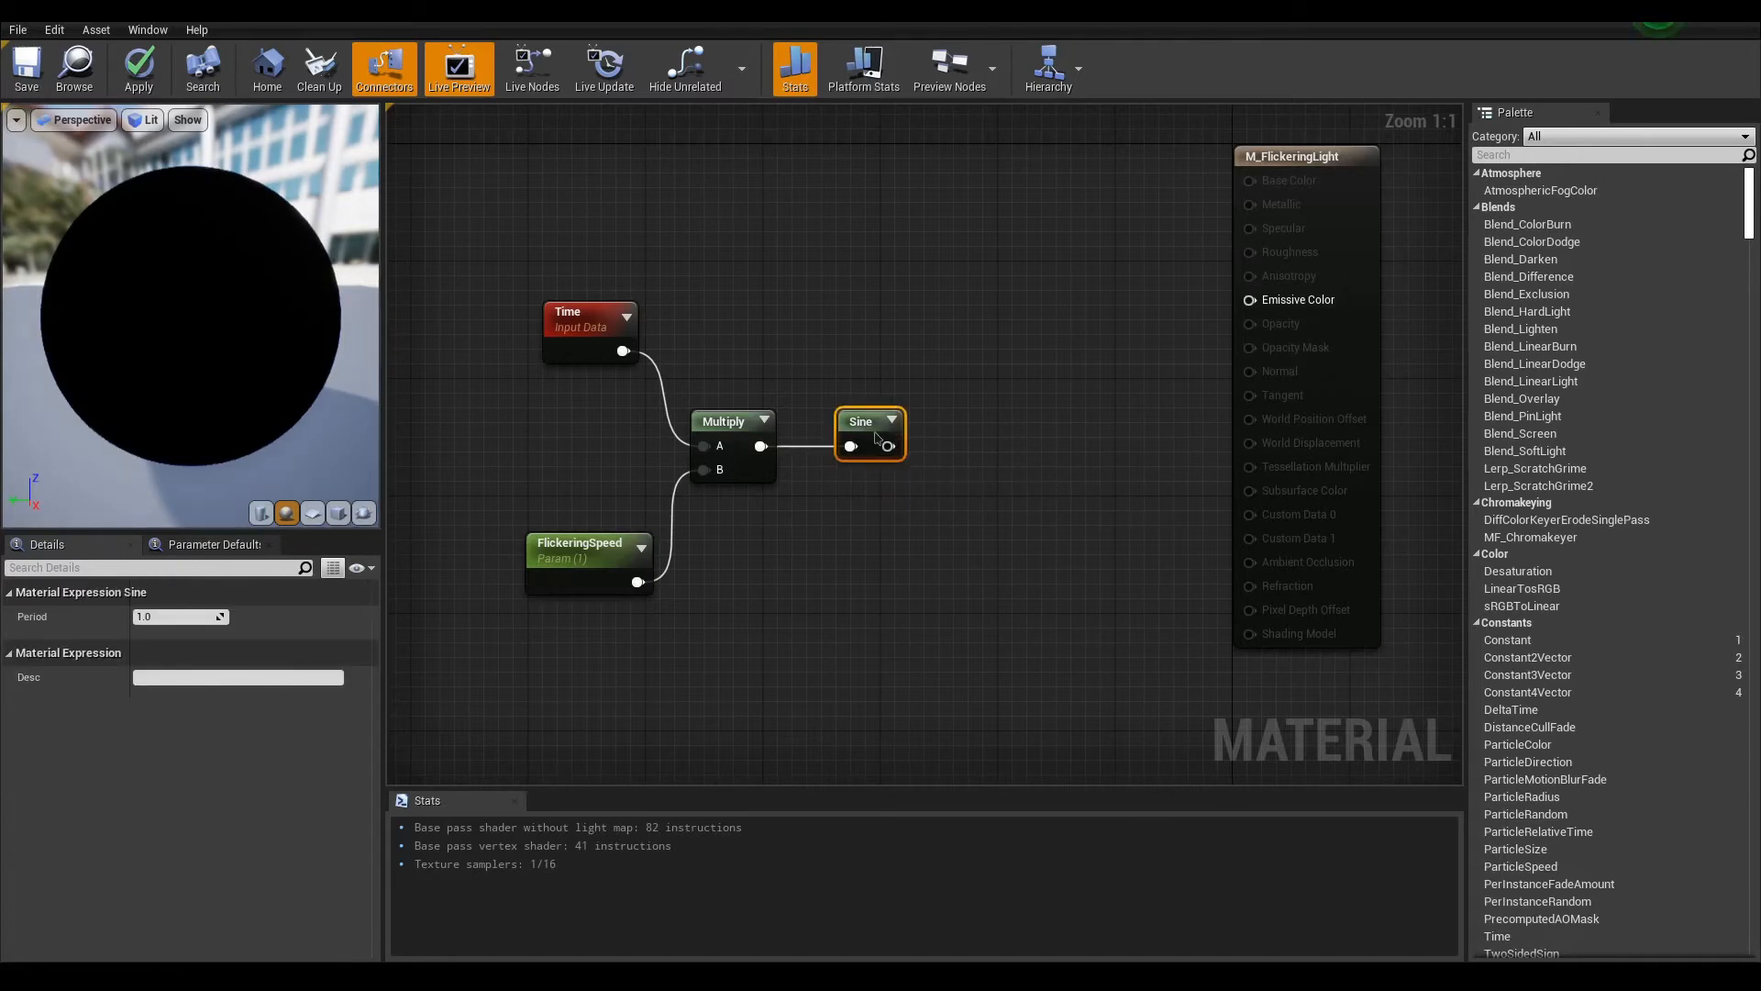
left_click_drag(888, 446, 963, 447)
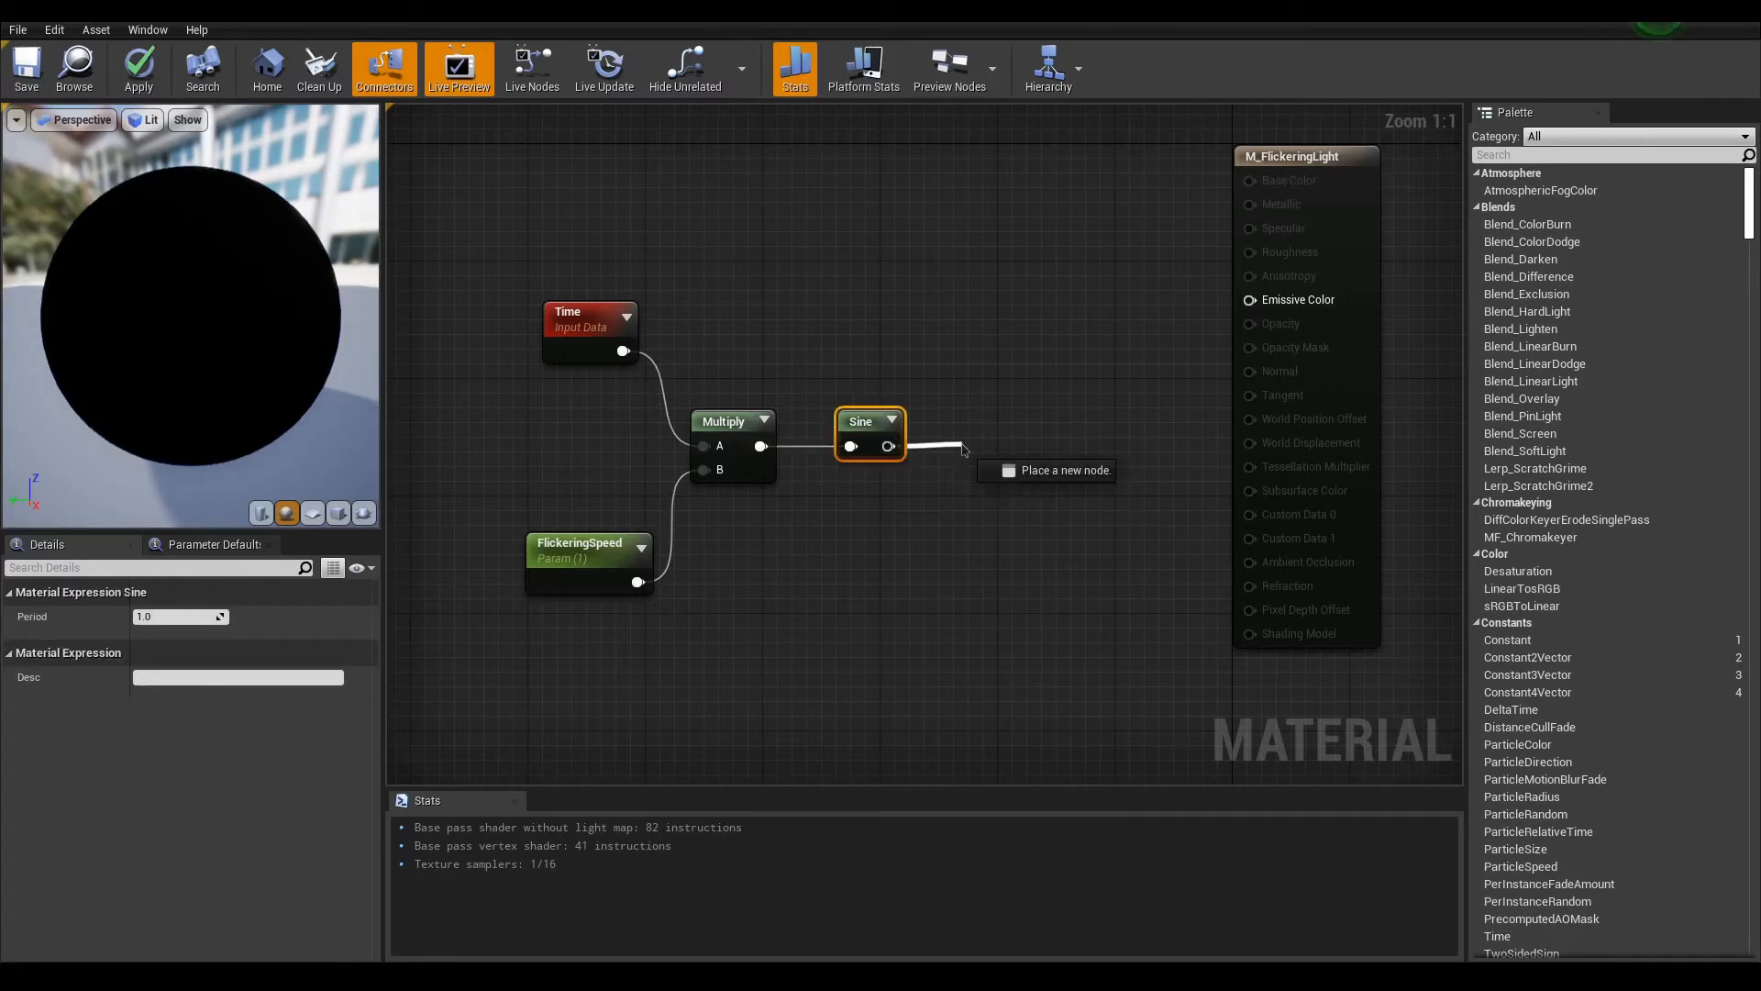
type("frac")
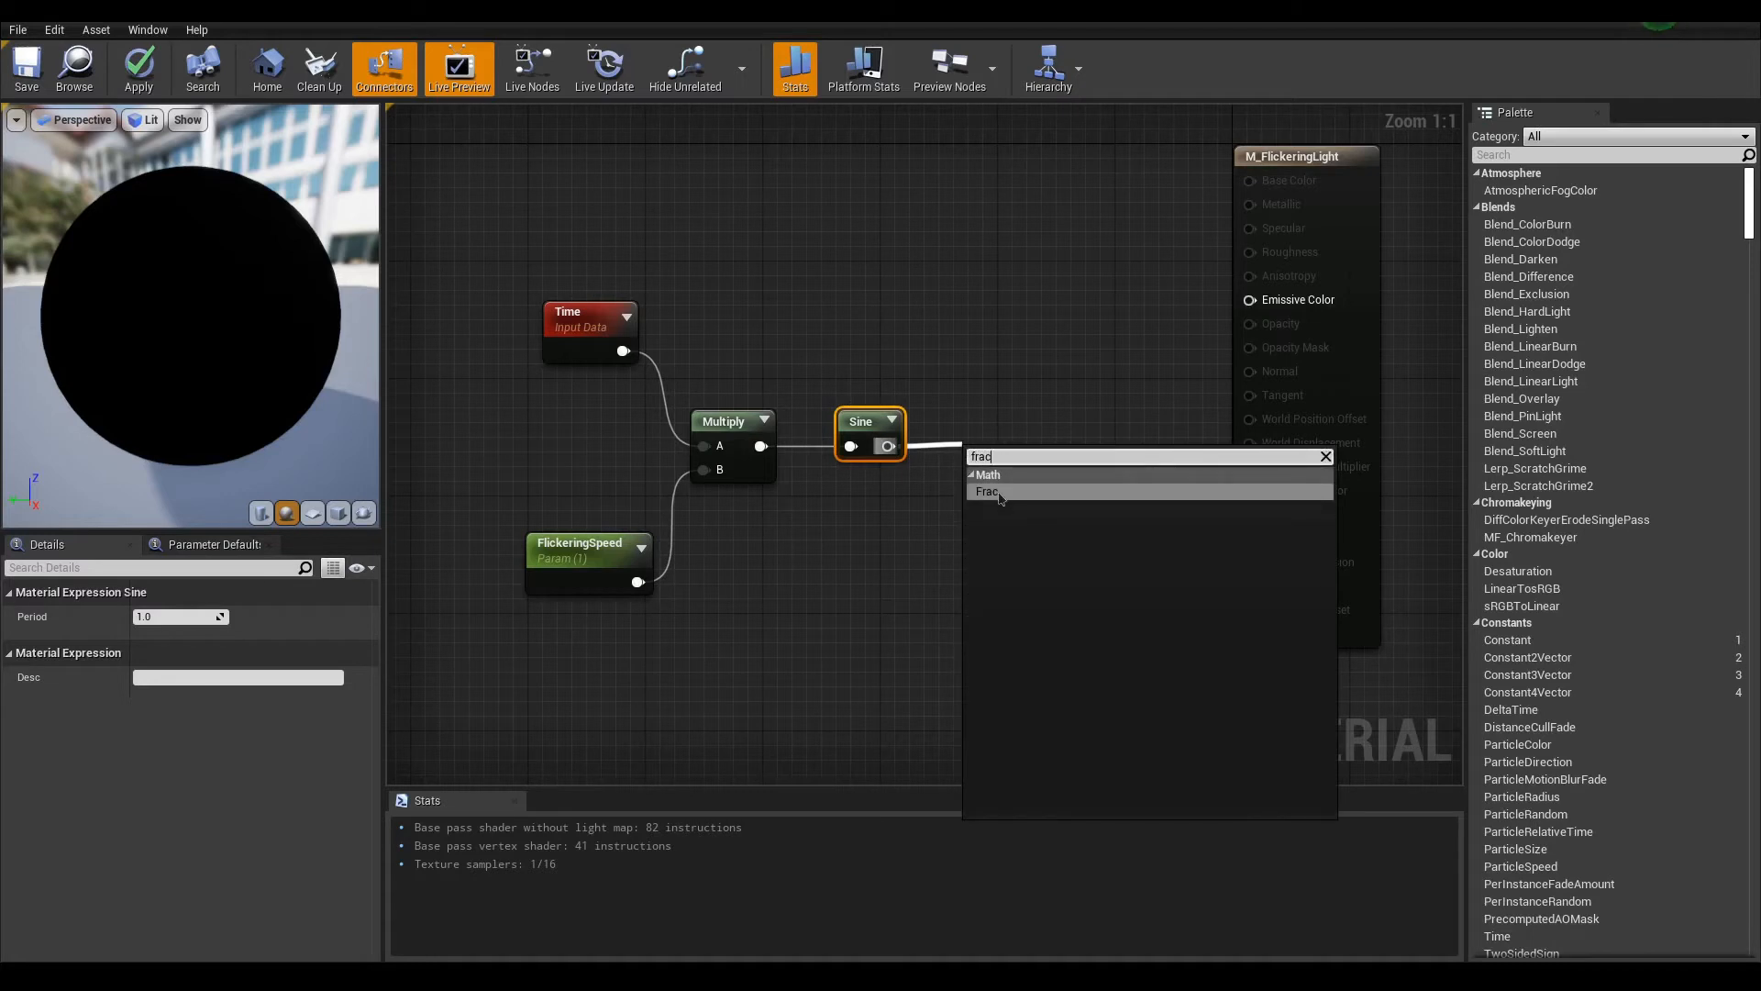
left_click(986, 491)
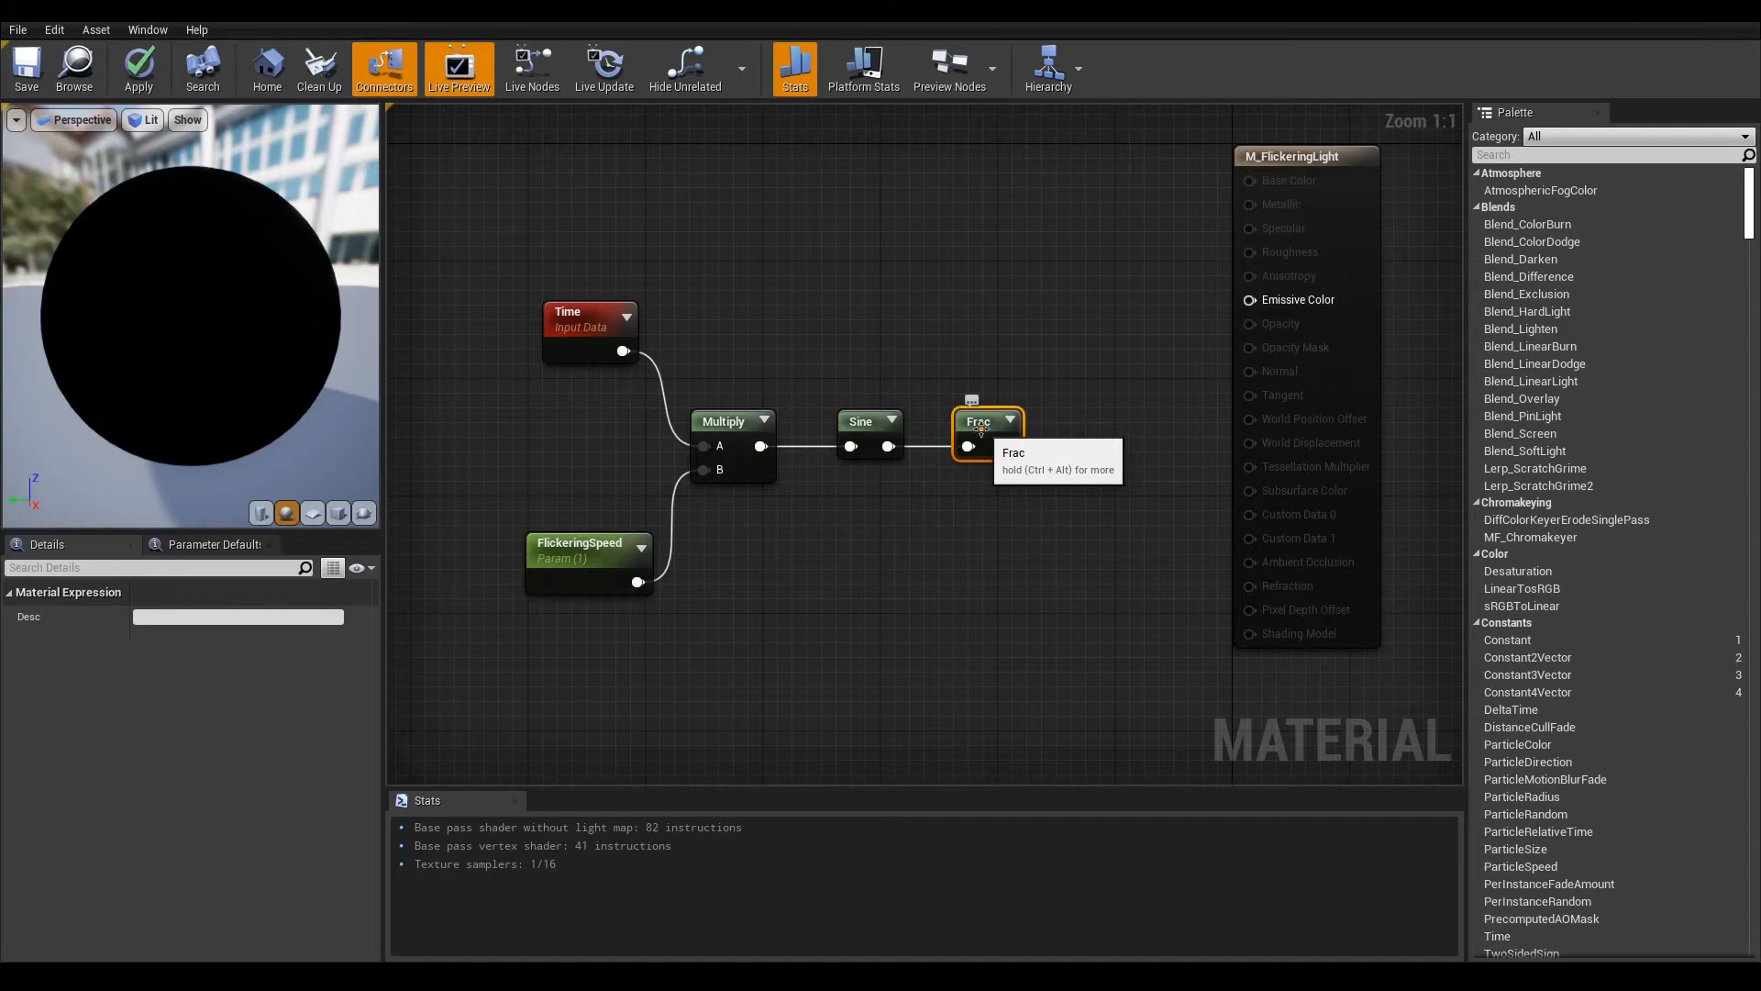
mouse_move(980, 429)
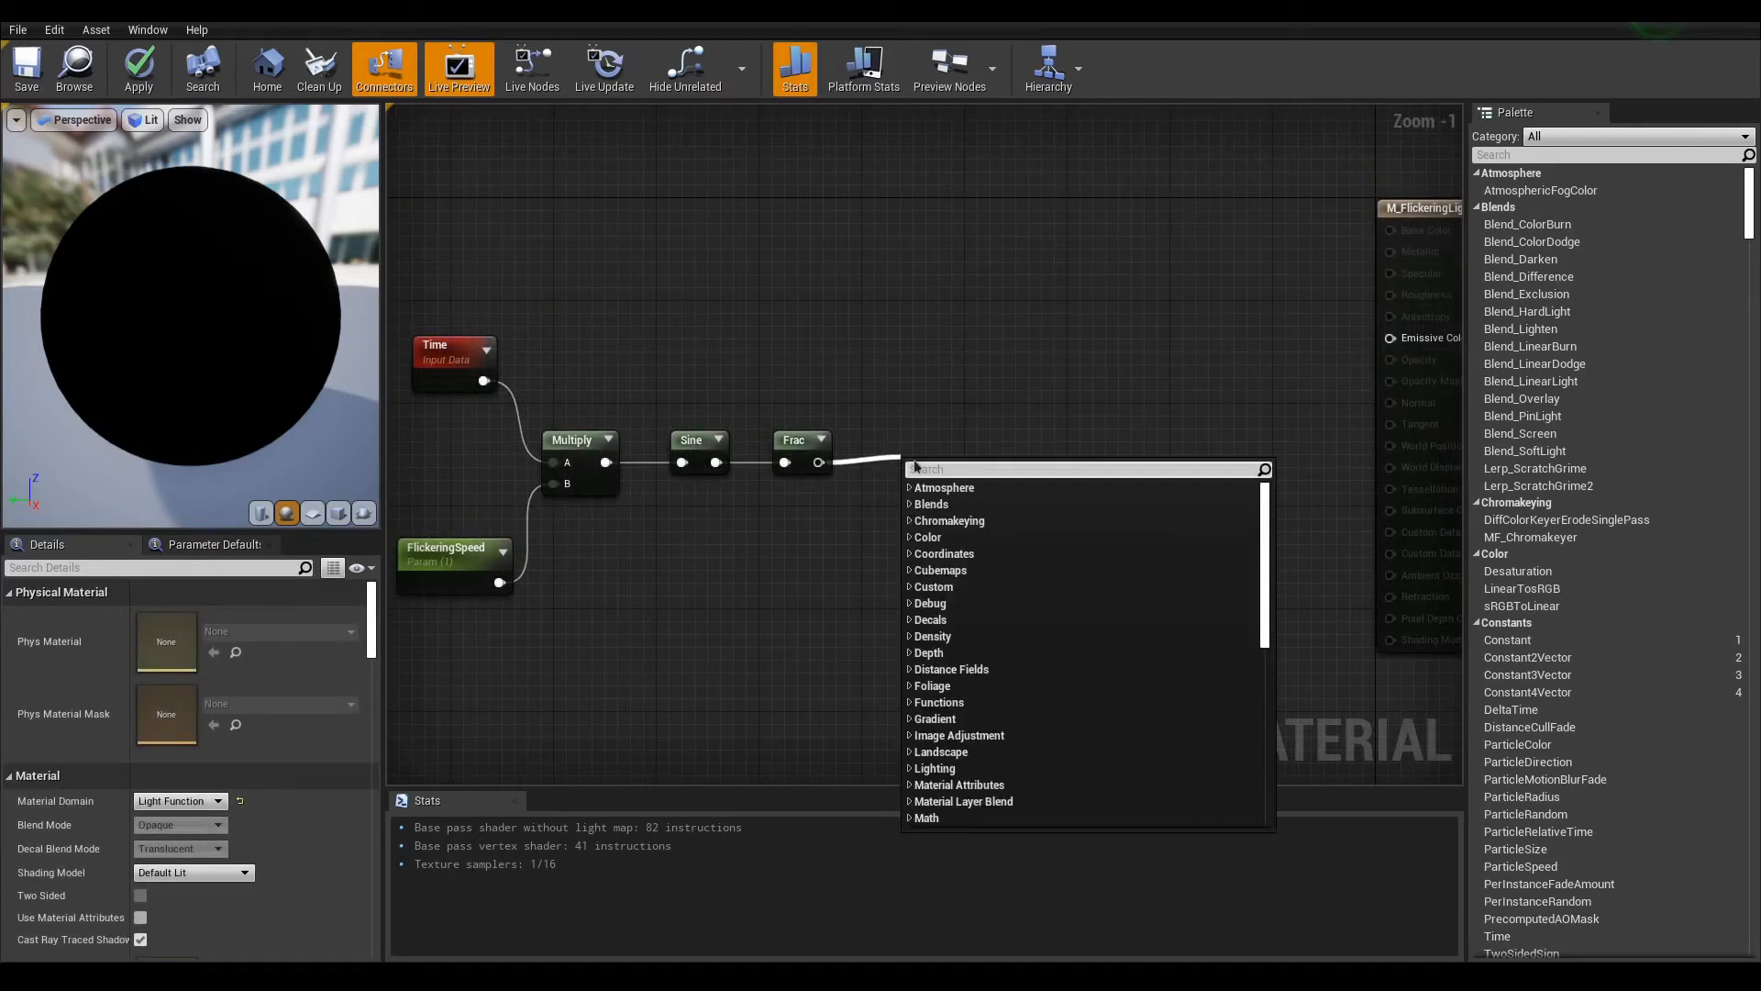
Step: Clamp the Frac output between MinIntensity and MaxIntensity scalar parameters
type("clamp")
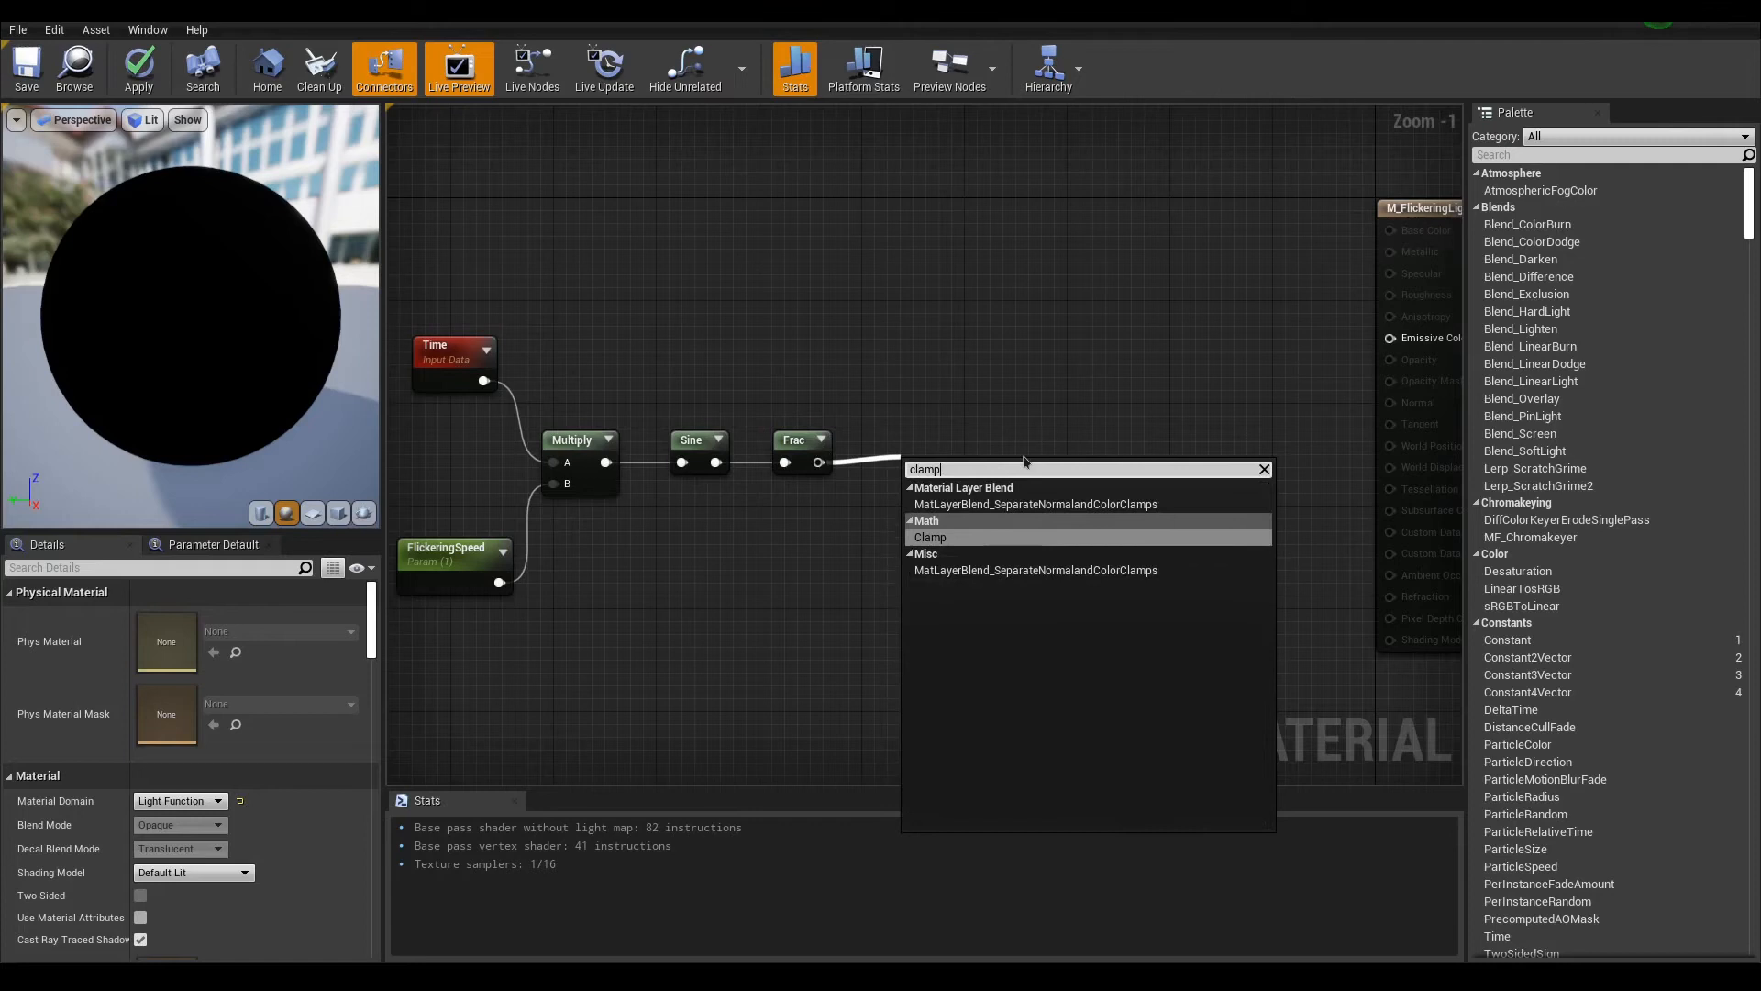
mouse_move(928, 537)
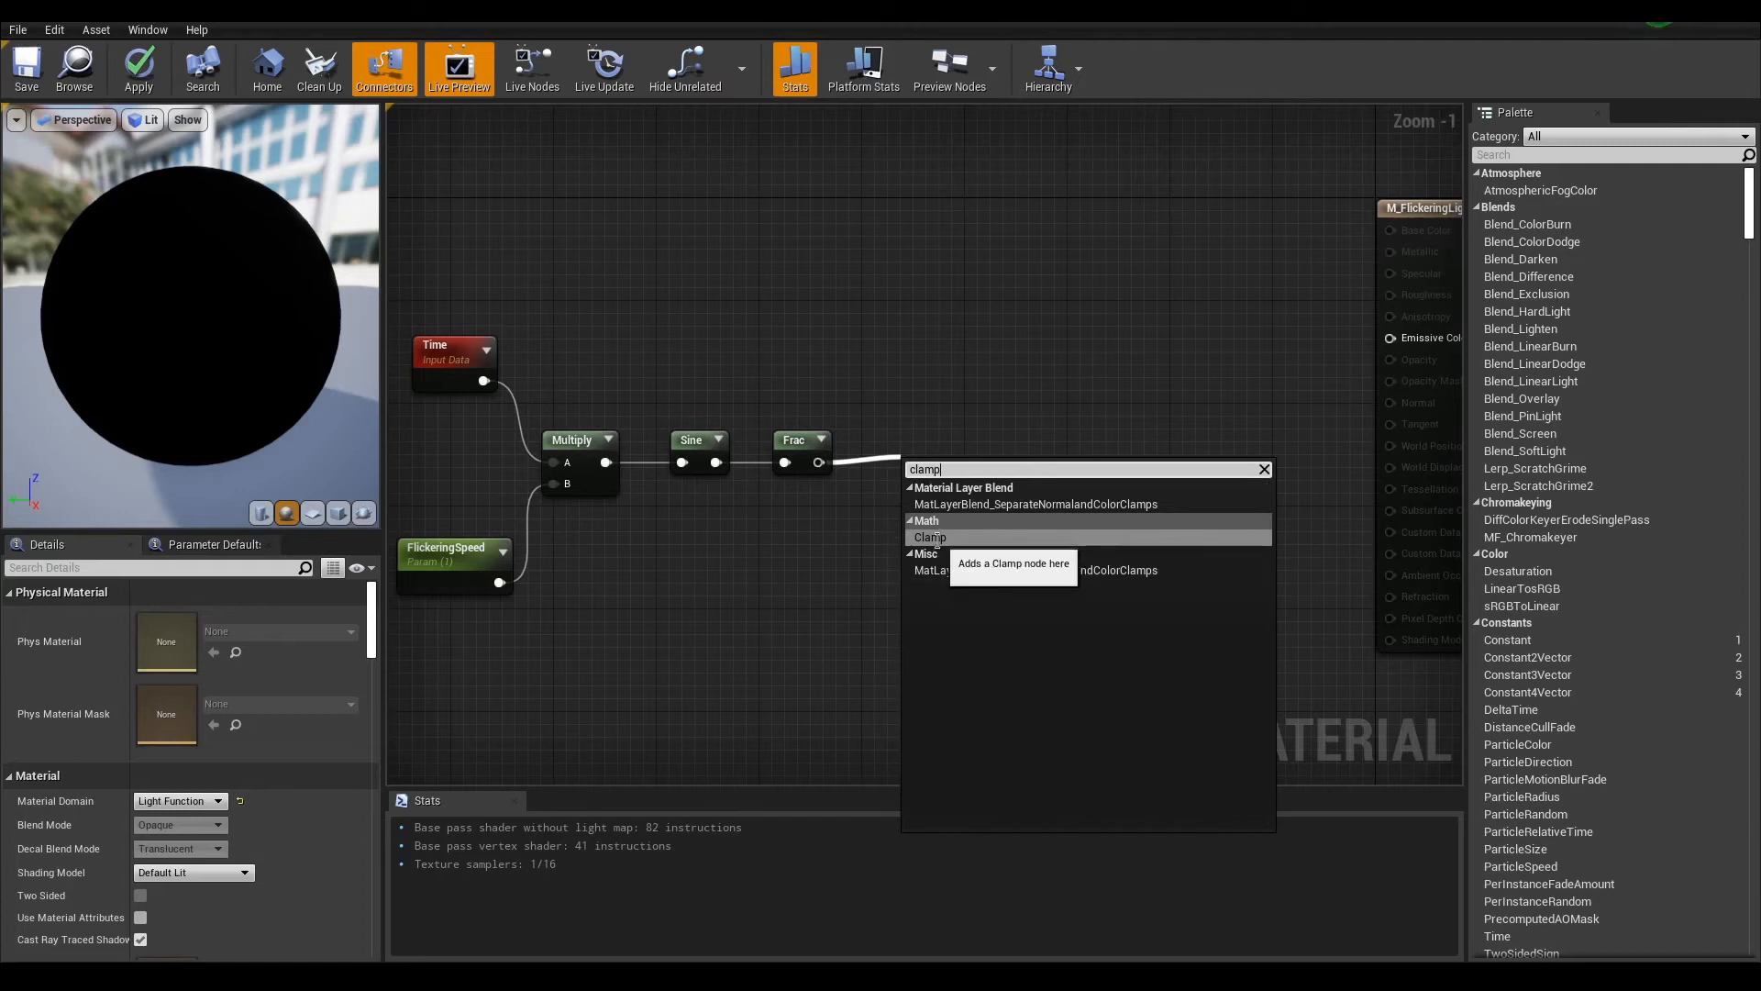
left_click(928, 538)
type("scala")
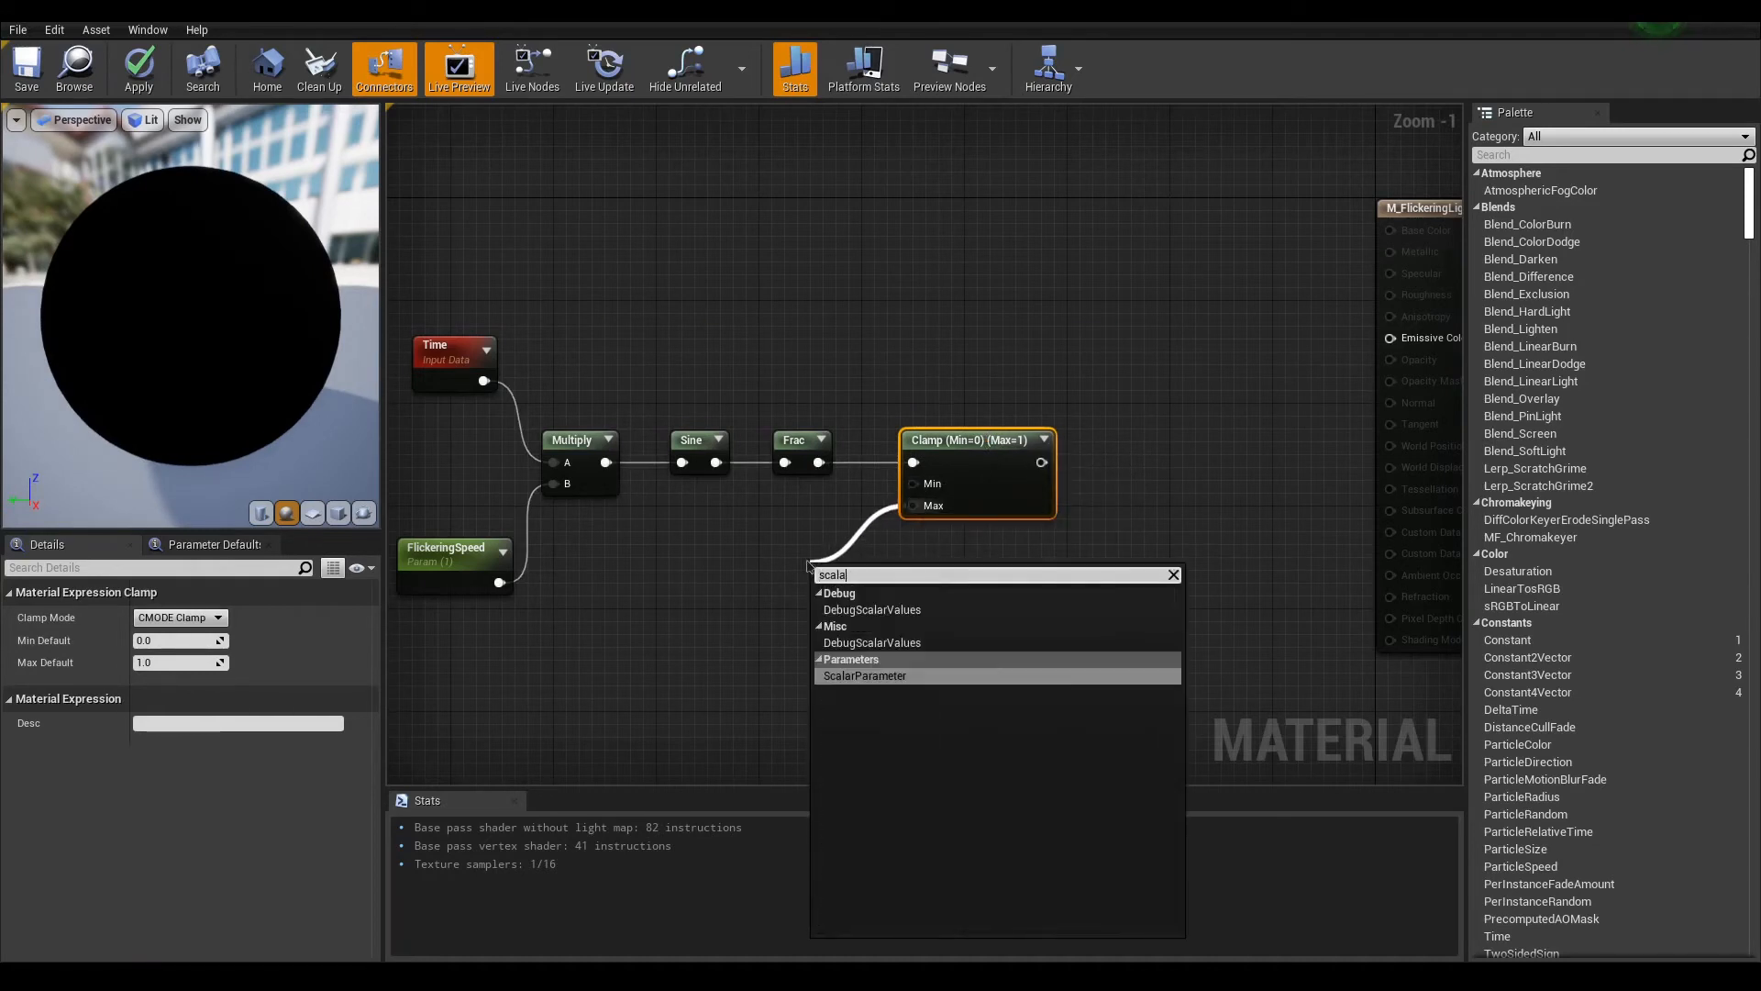
left_click(864, 675)
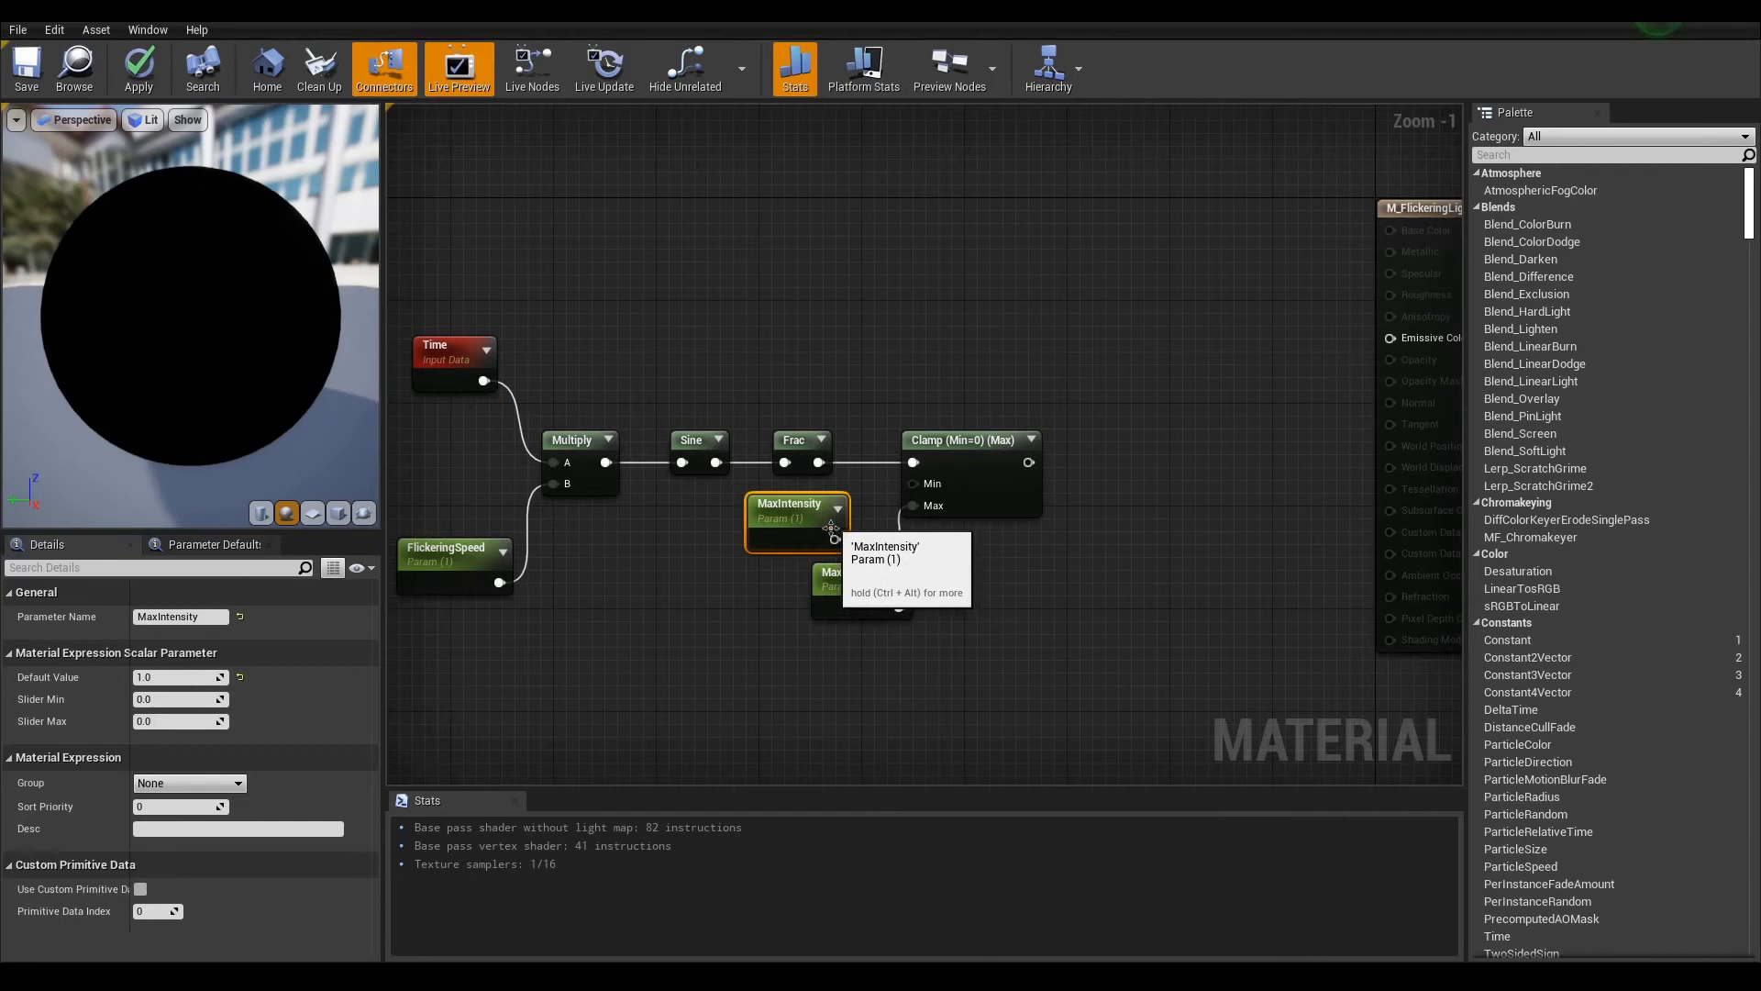
type("MinIntensity")
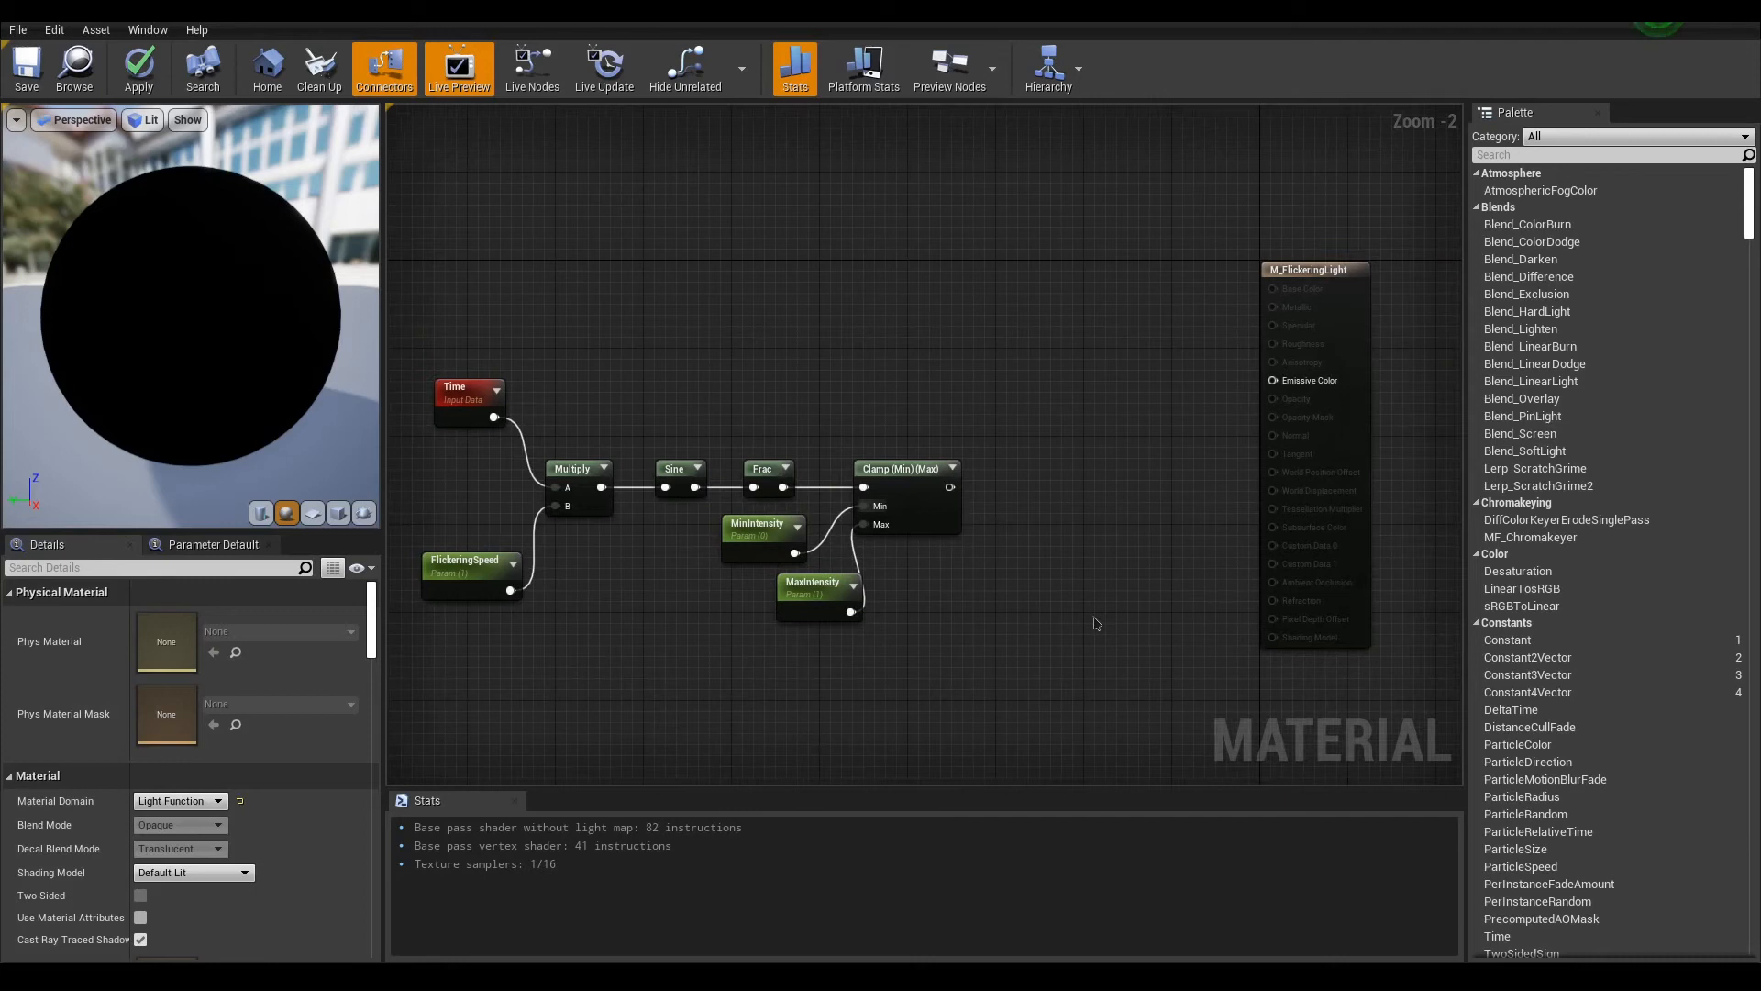
mouse_move(906, 468)
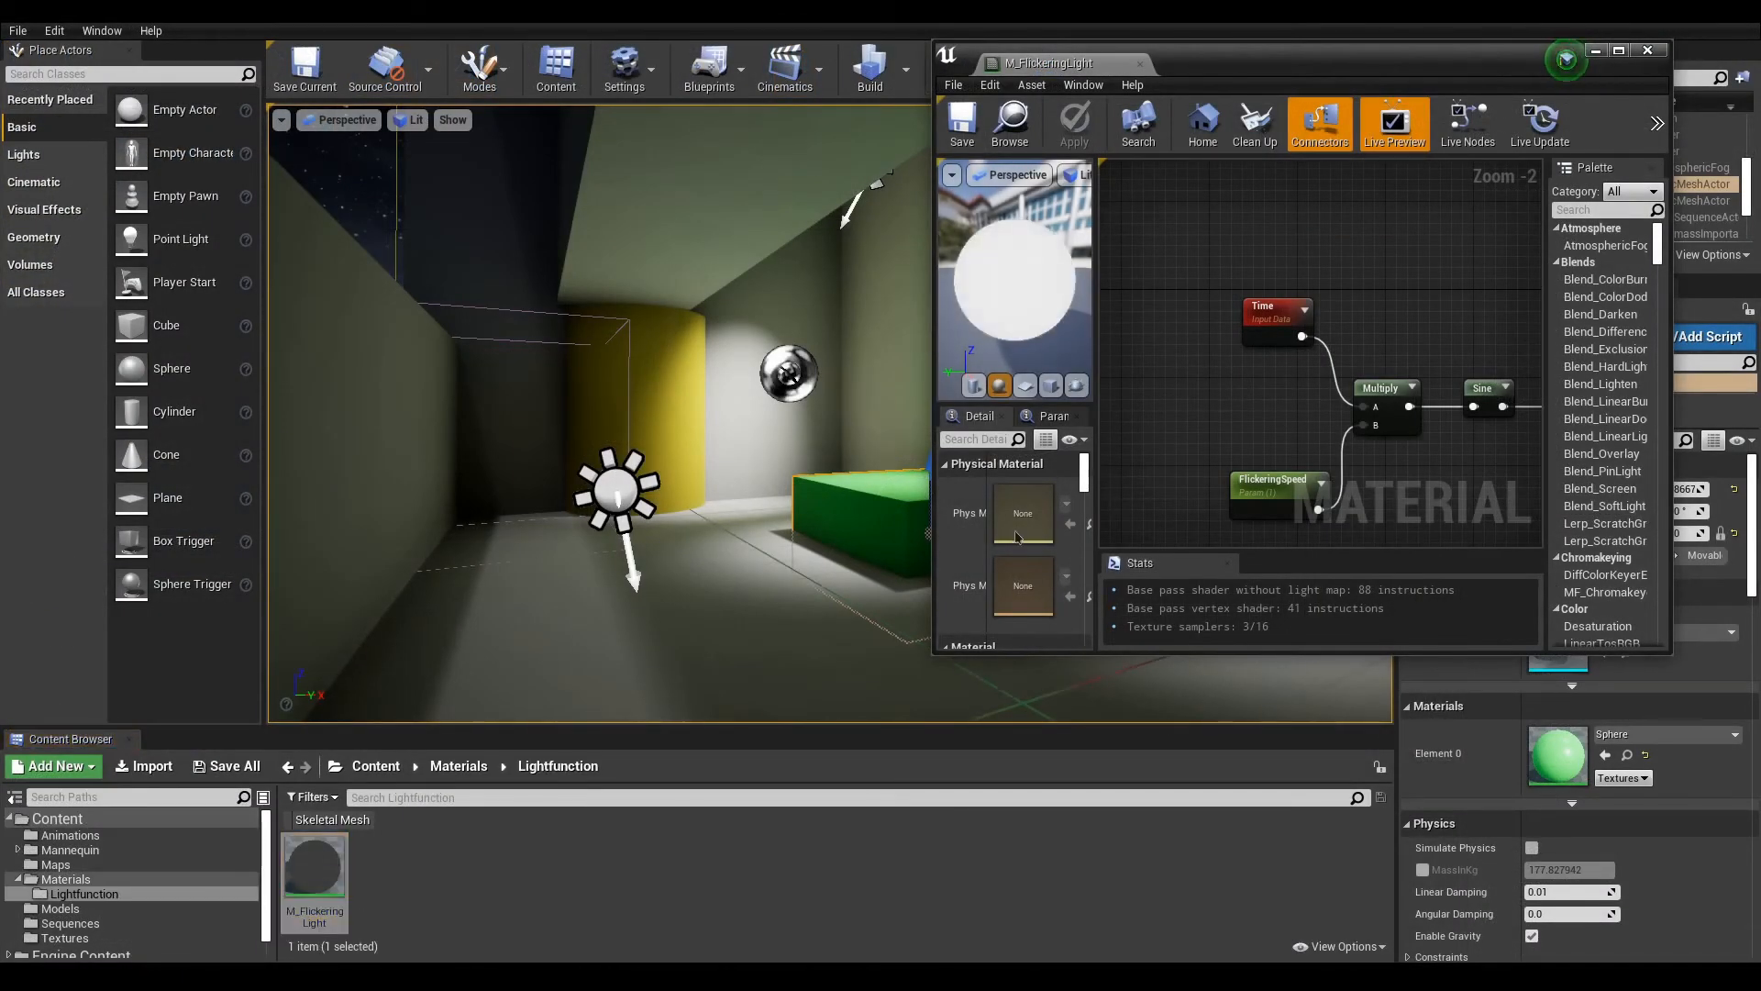
Step: Create M_FlickeringLight_Inst and set it as SpotLight3's Light Function Material
right_click(314, 870)
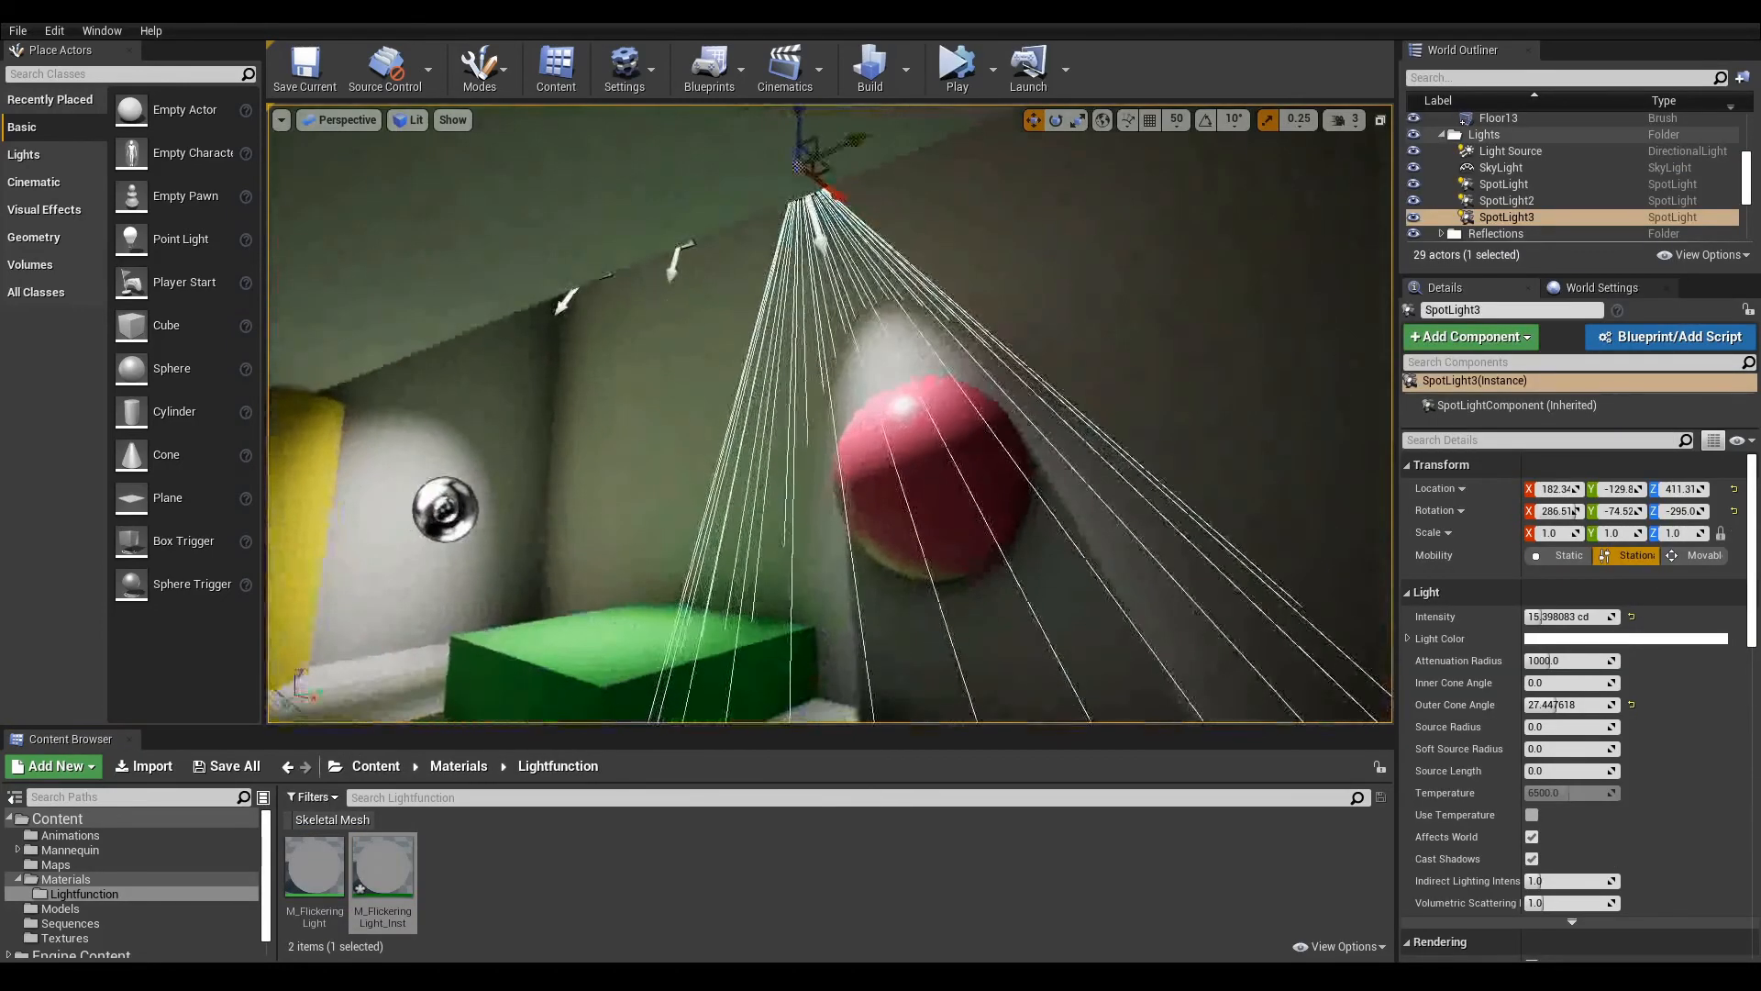
scroll("down", 3)
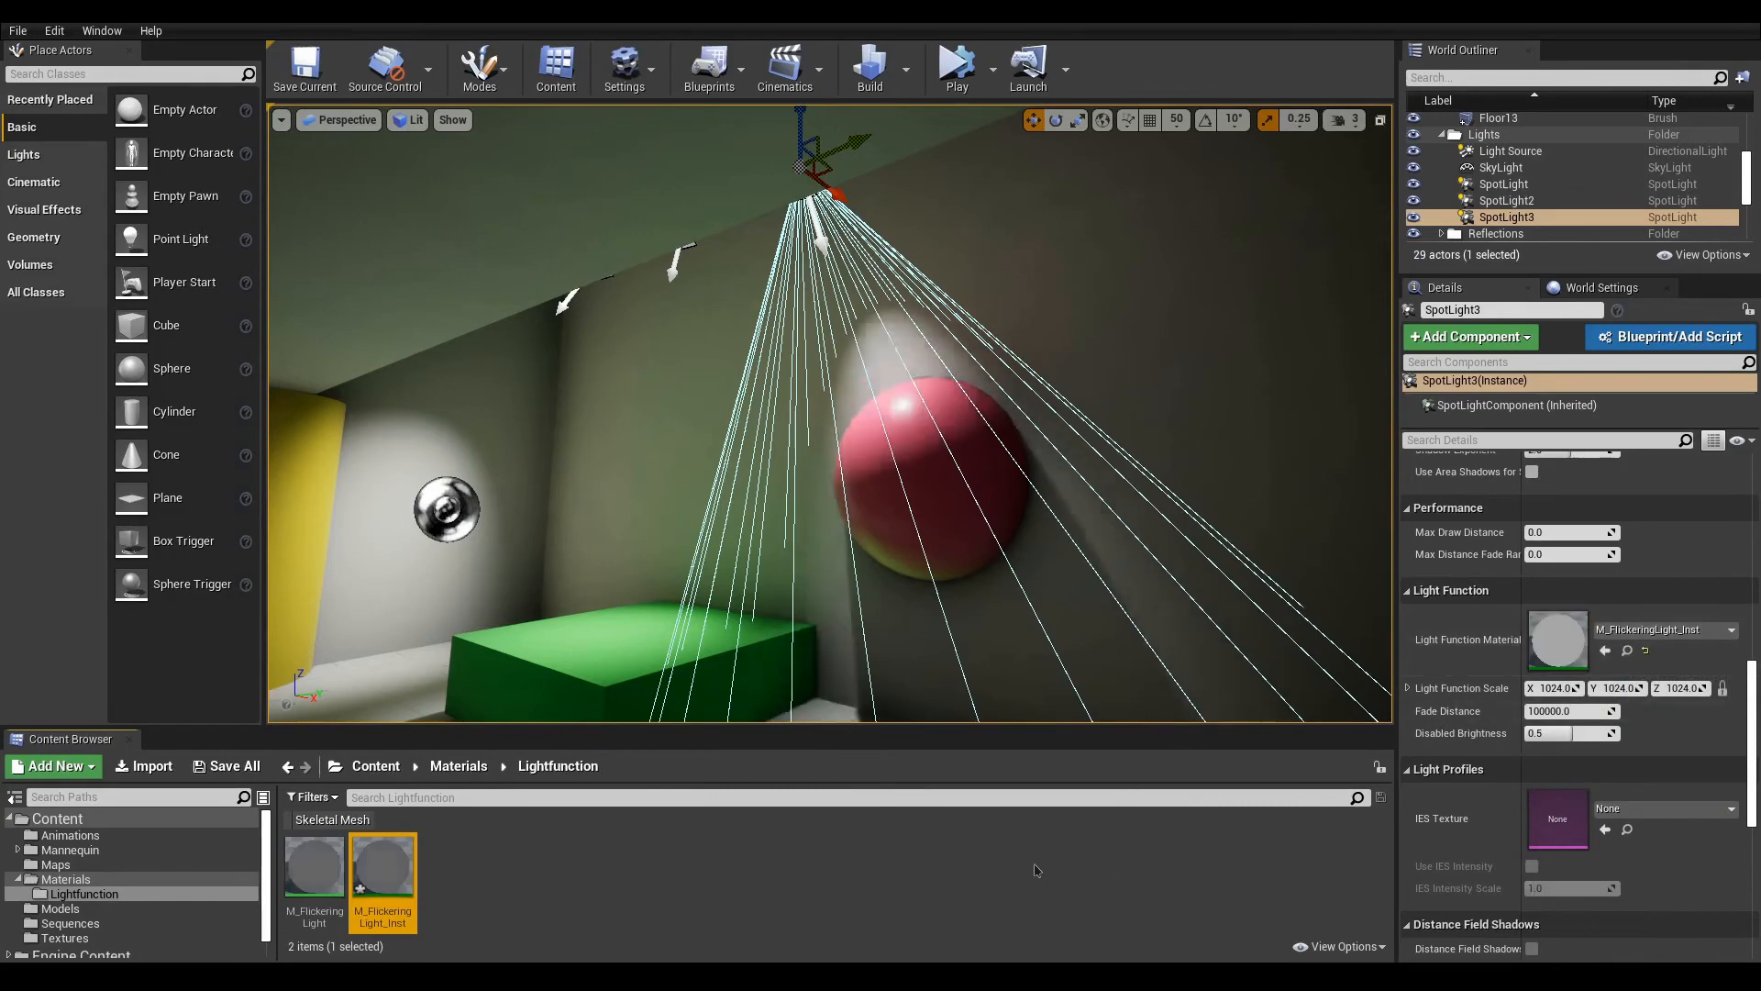
Step: Tick the FlickeringSpeed override in M_FlickeringLight_Inst and close its editor
double_click(384, 864)
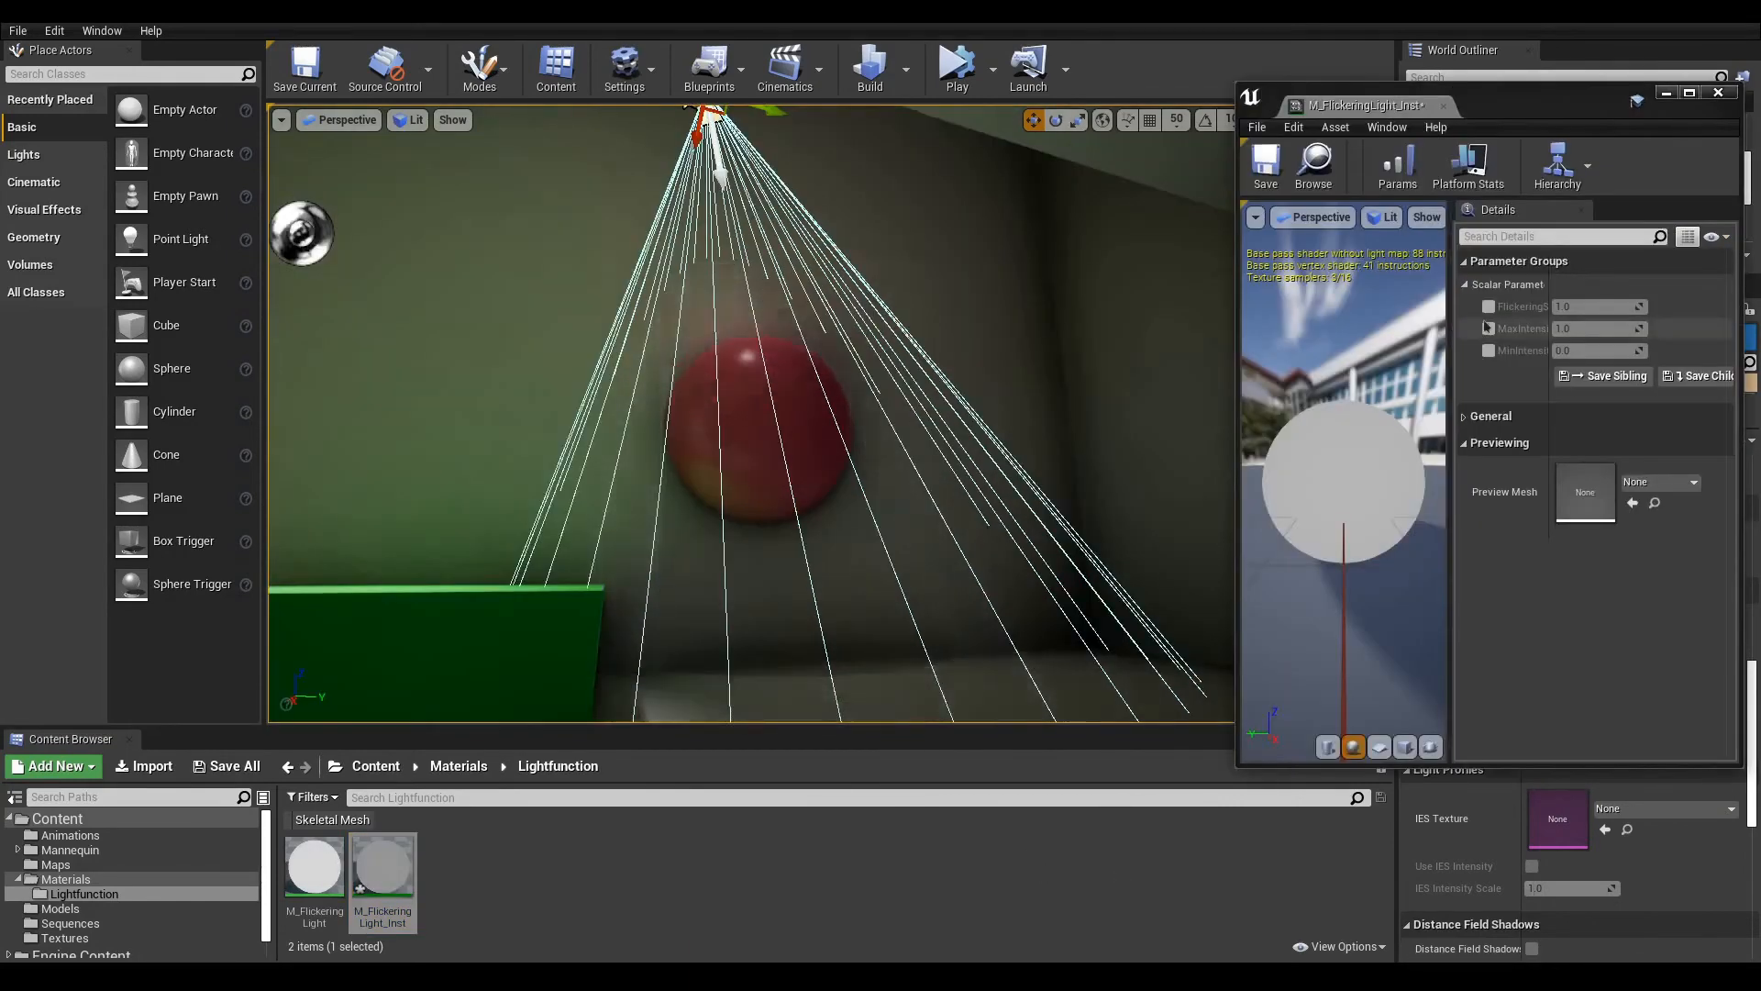
left_click(1489, 306)
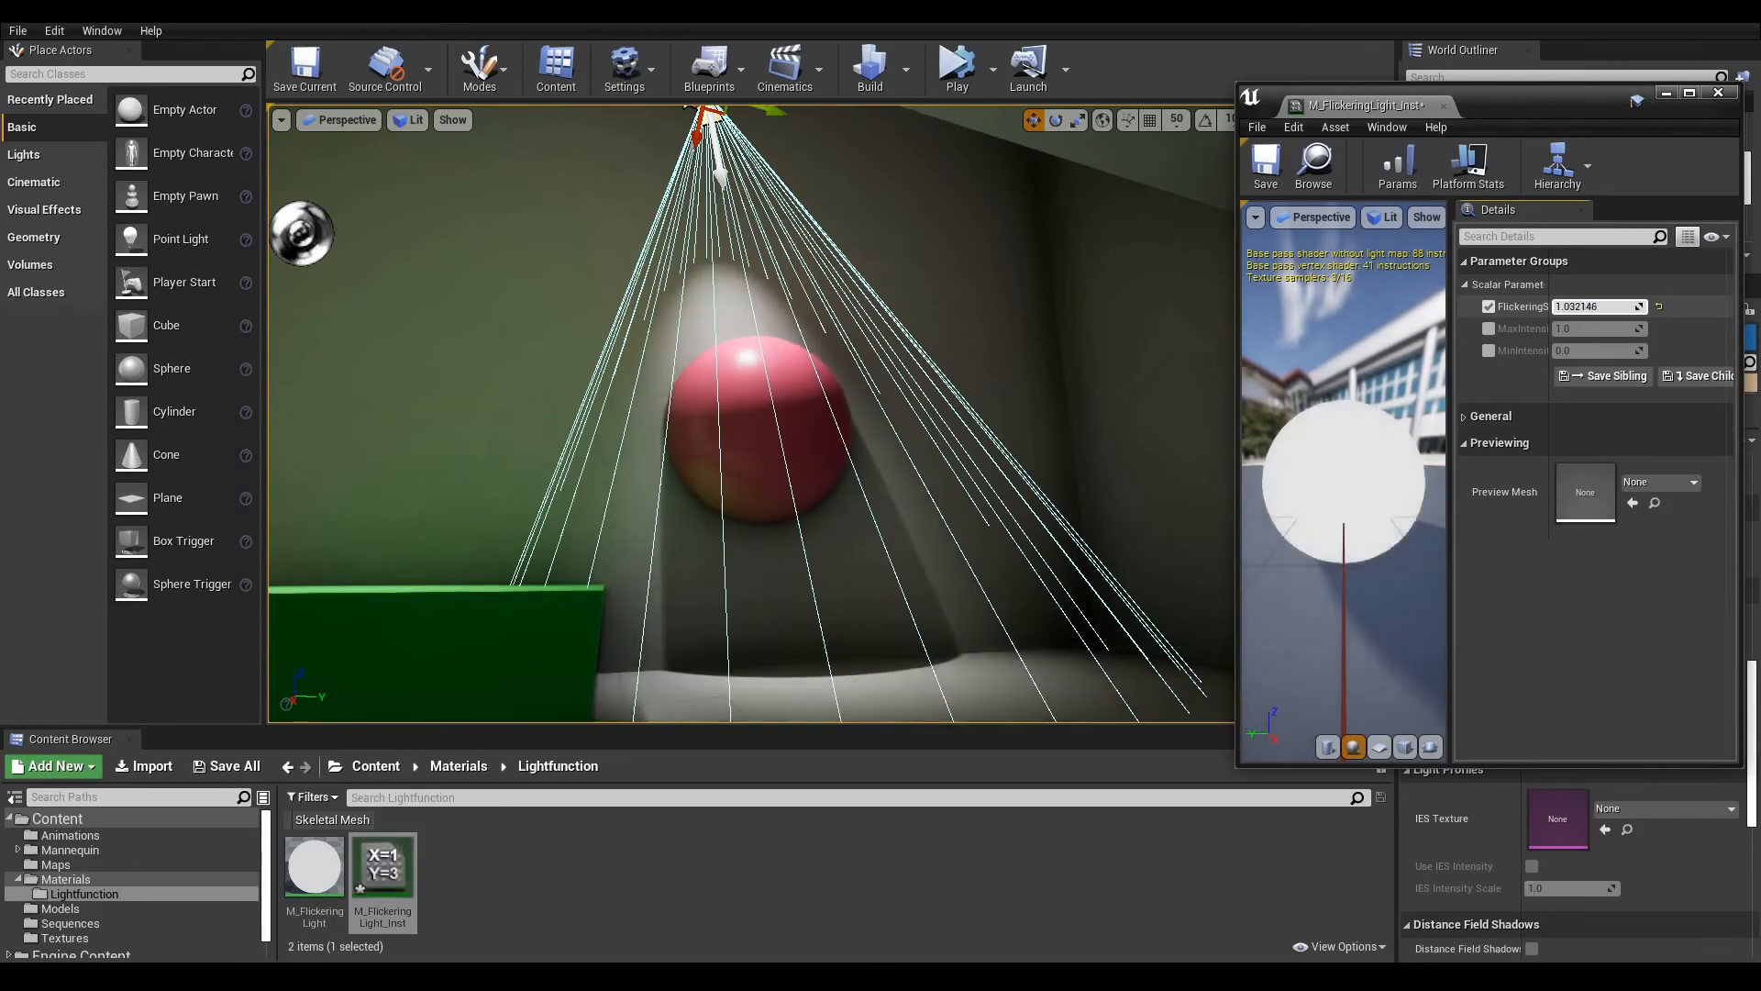
left_click(1490, 350)
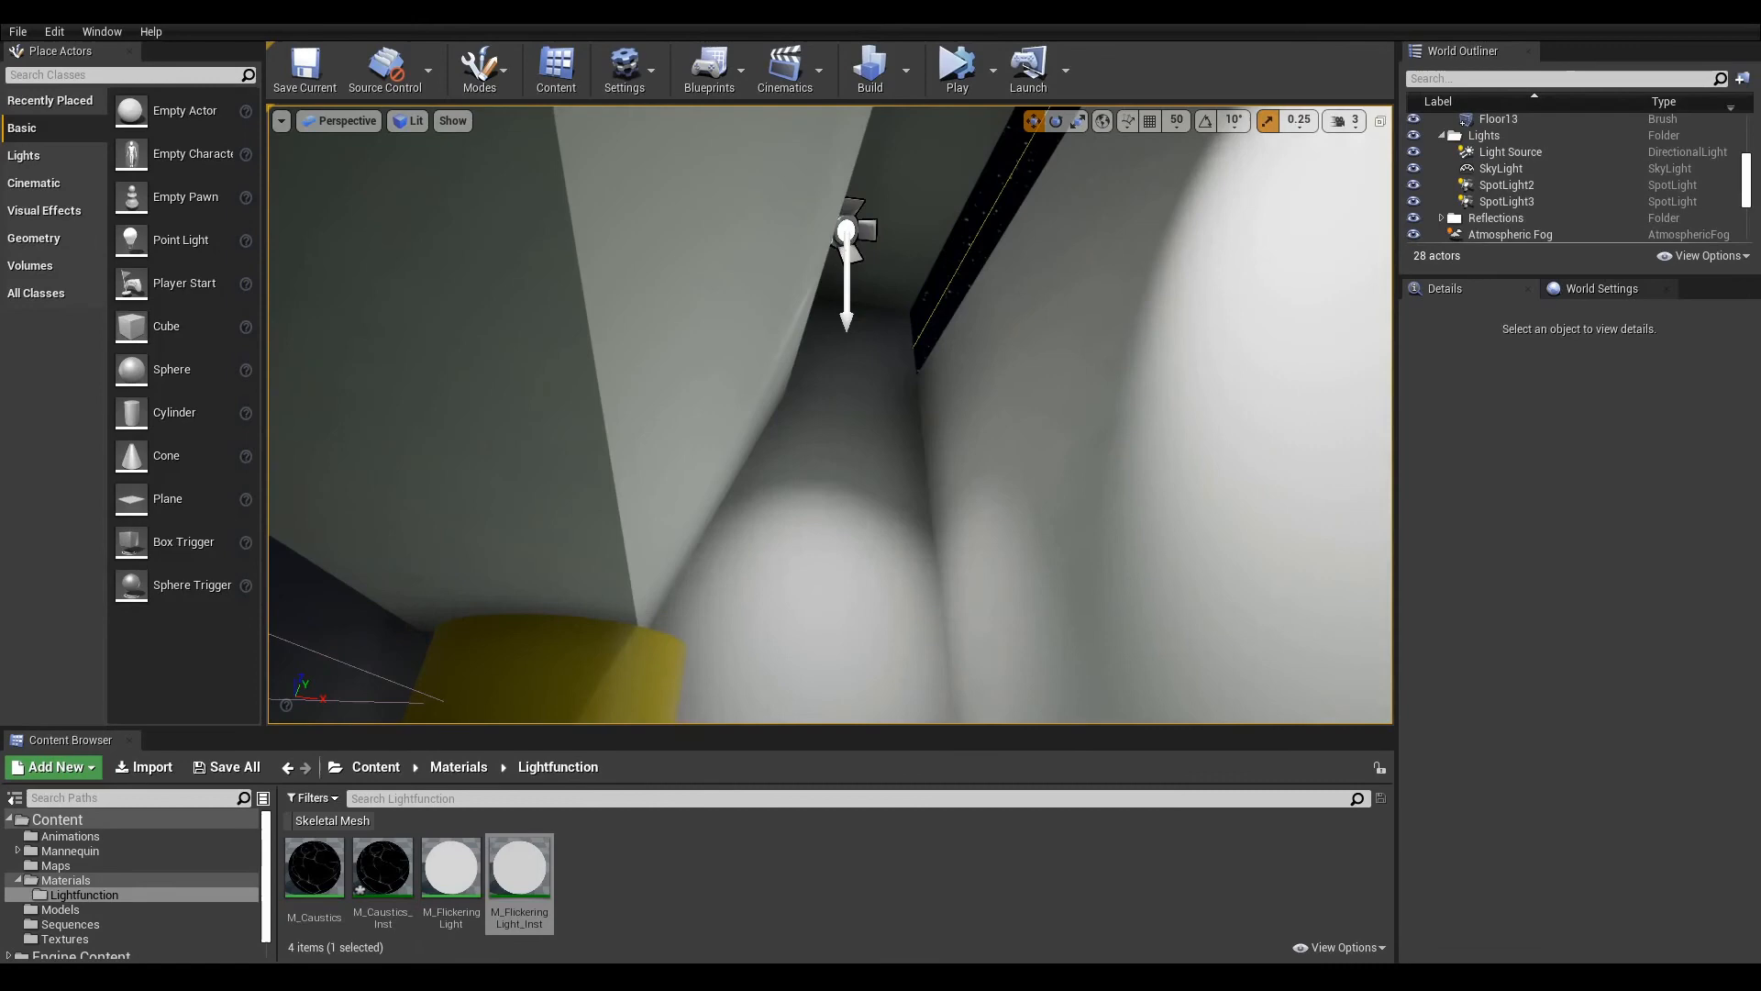
Step: Set SpotLight2's Light Function Material to M_Caustics_Inst and deselect to view the pattern
left_click(1506, 183)
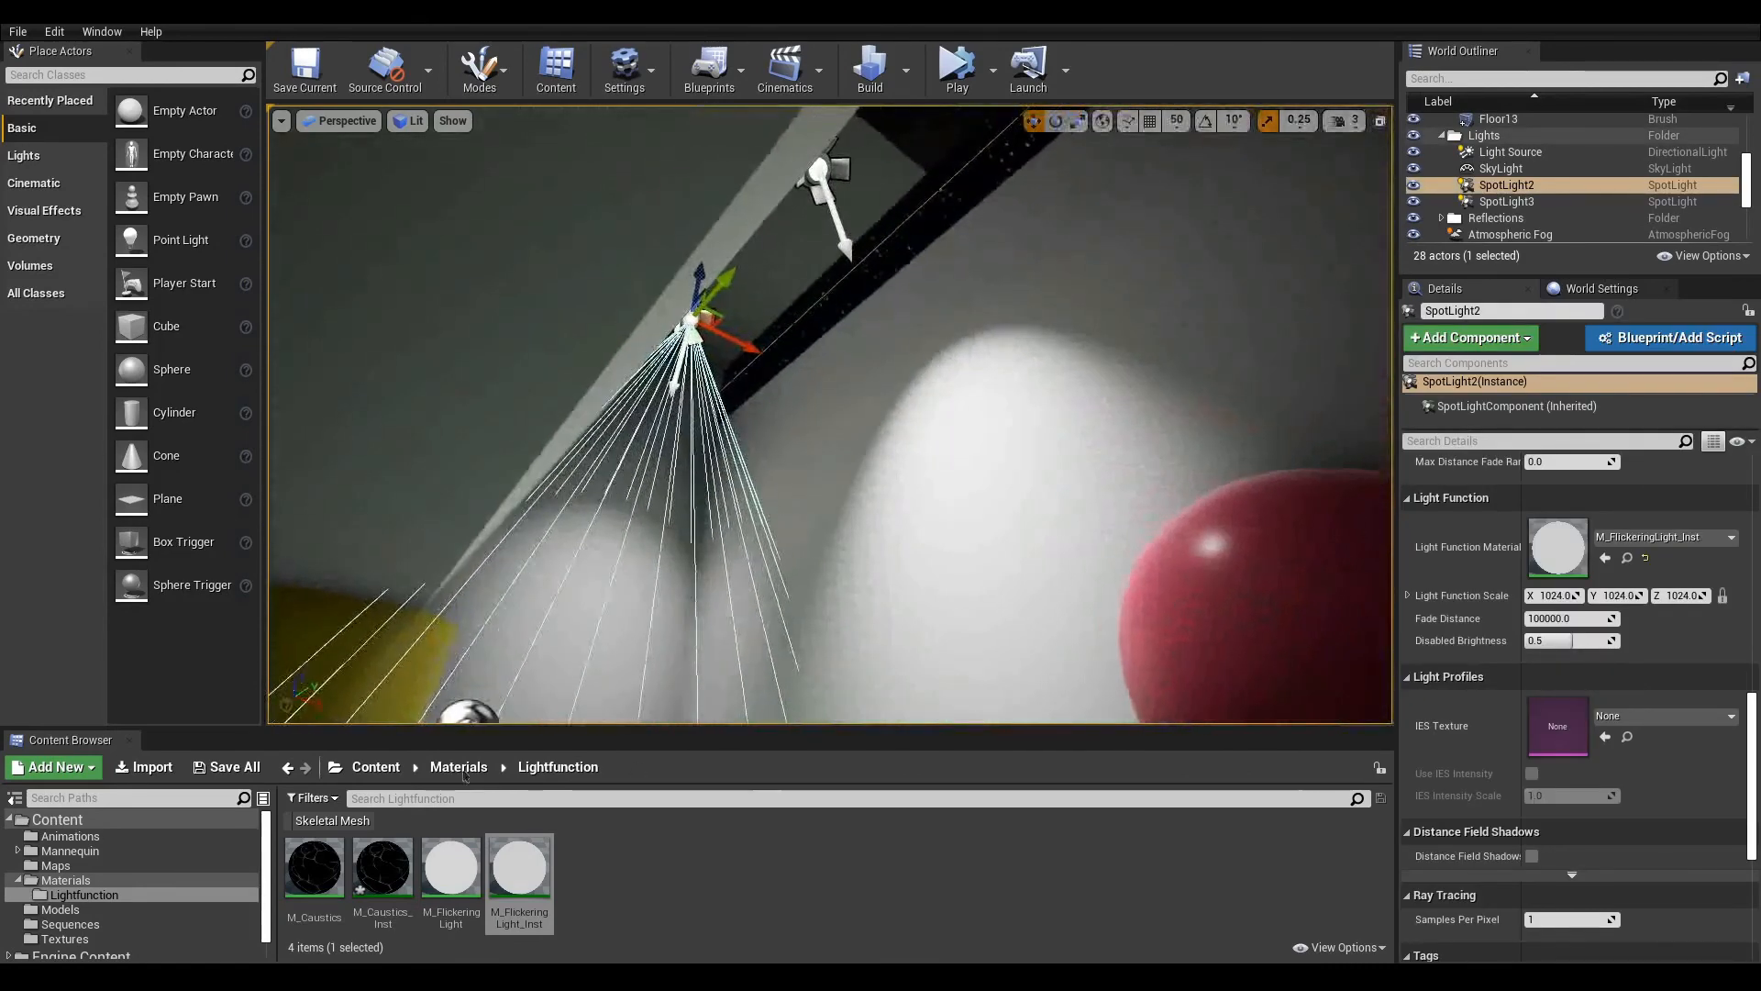
left_click(382, 864)
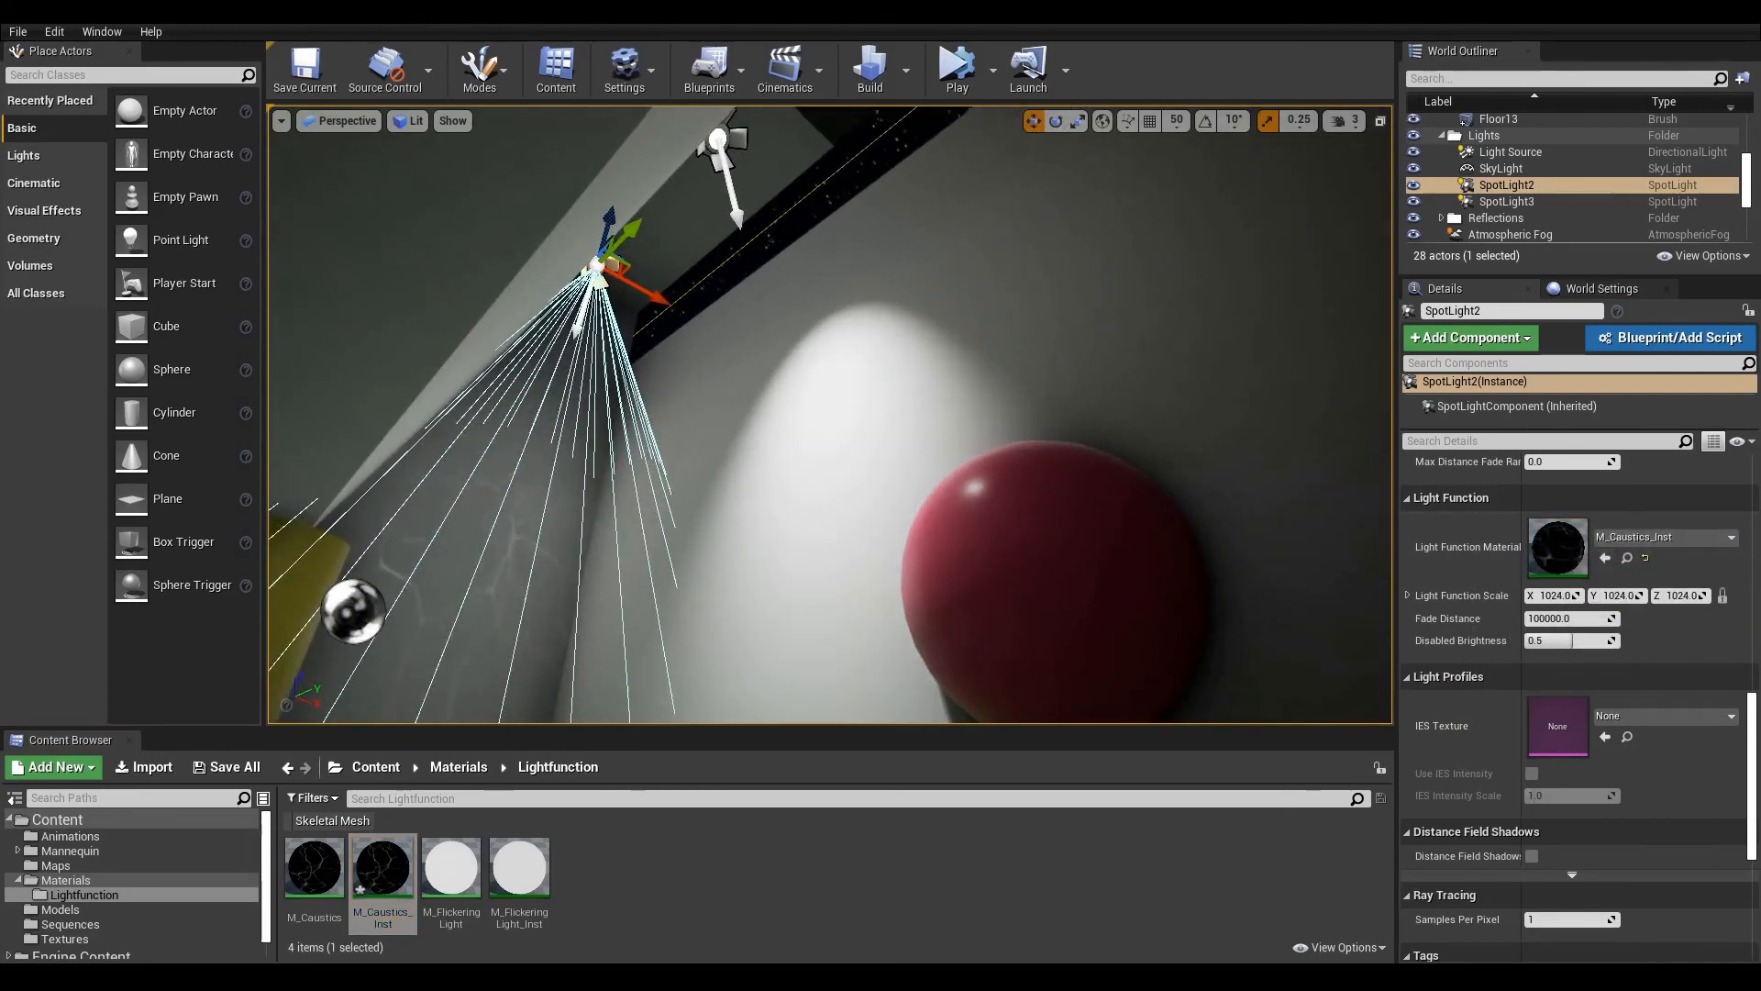
left_click(1506, 202)
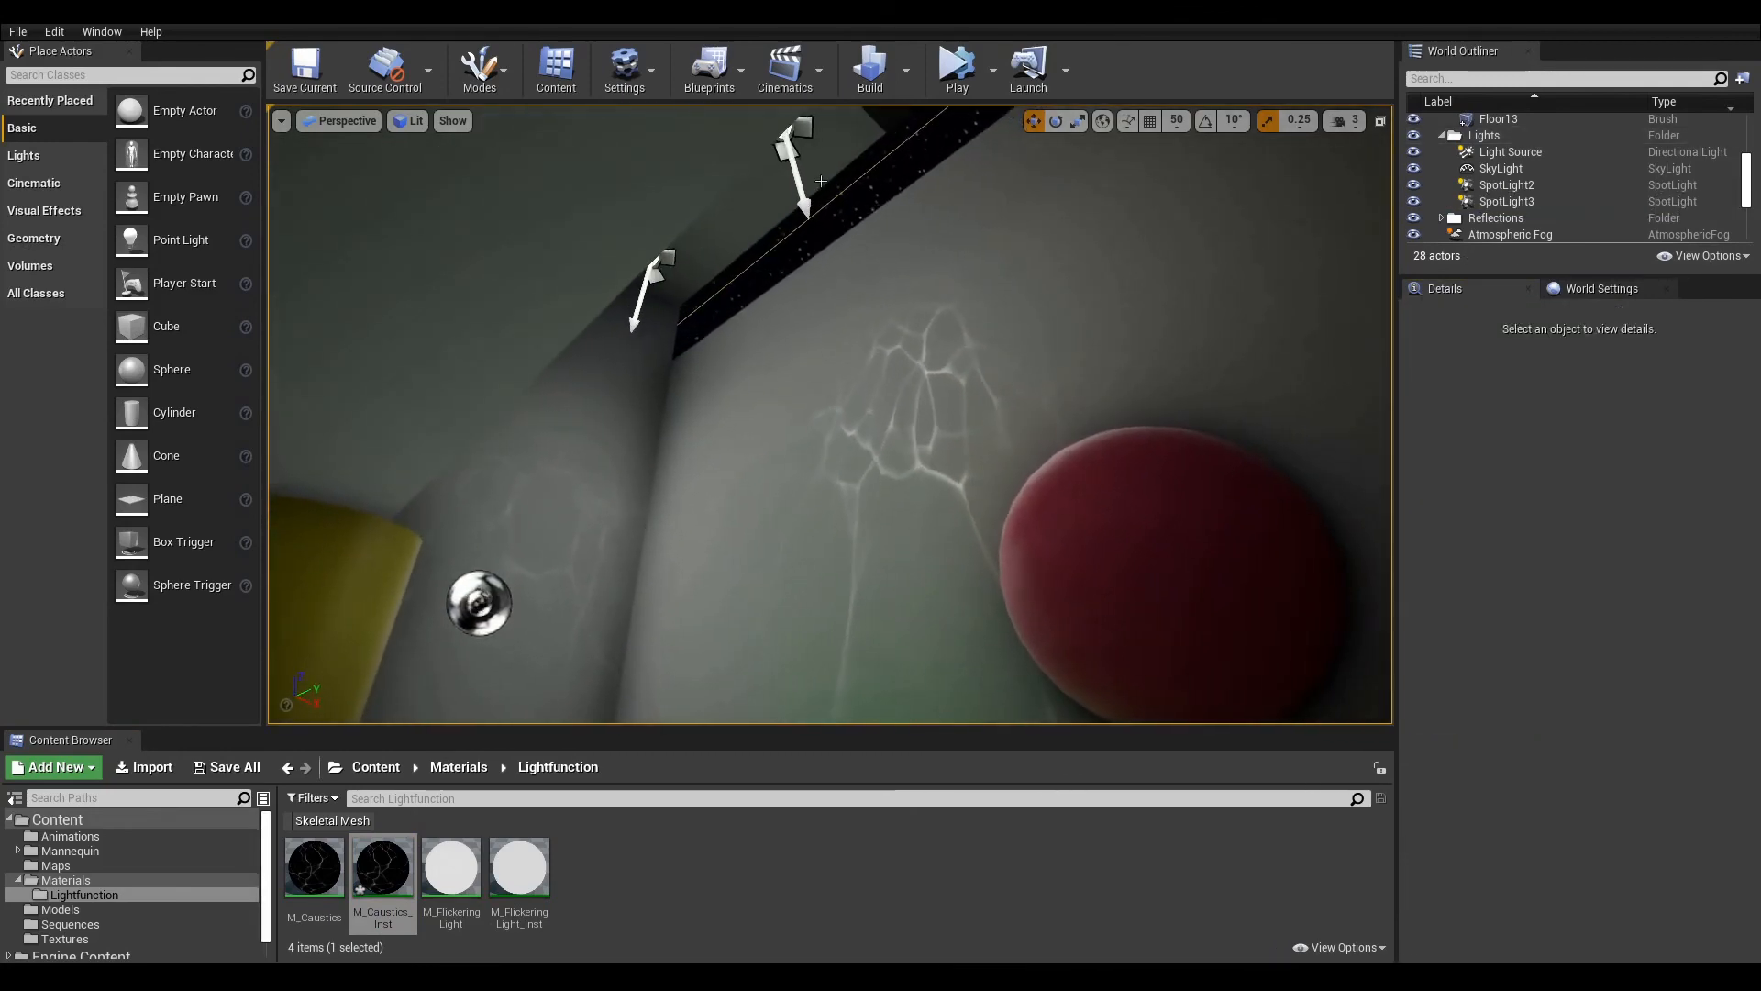
left_click(787, 180)
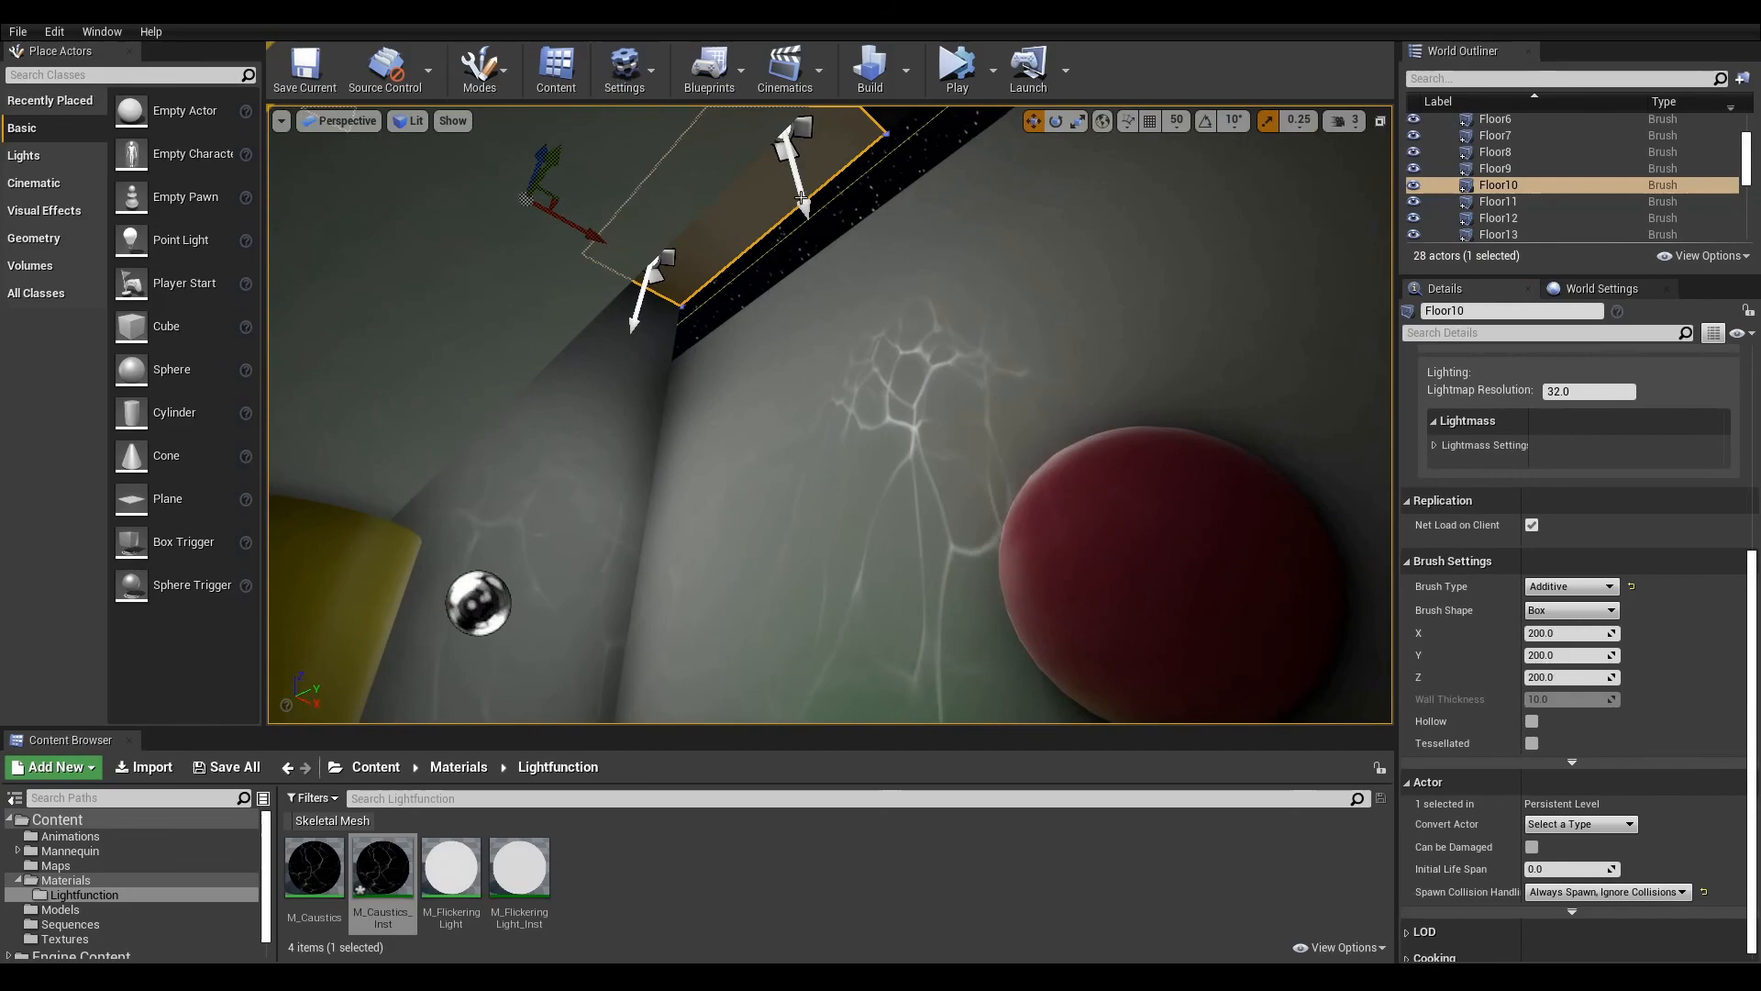